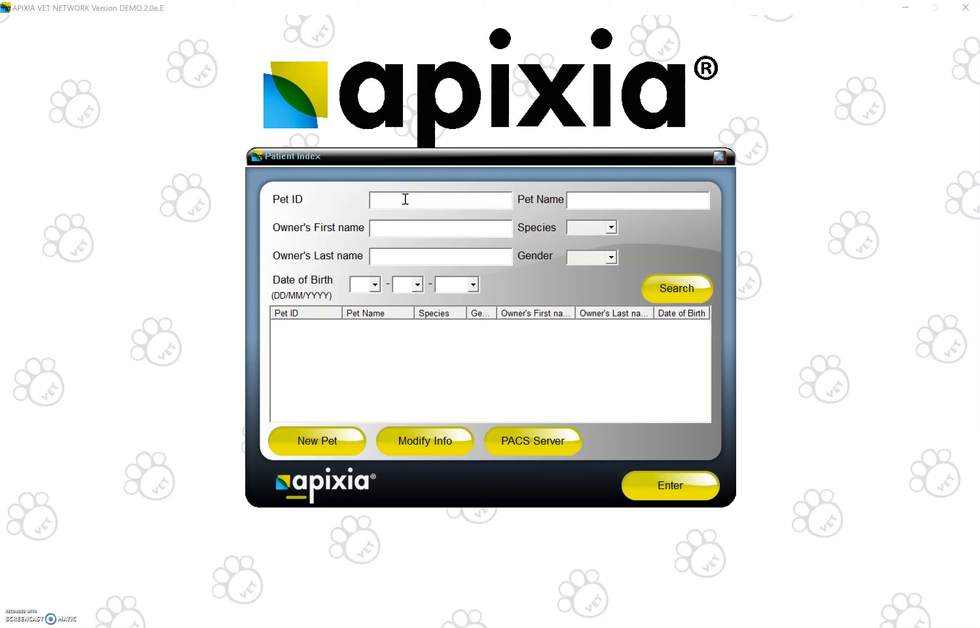
- Start a new pet record: ID Test, name Testing, owner Petowner, species Others, male, born 02-05-1907
click(316, 441)
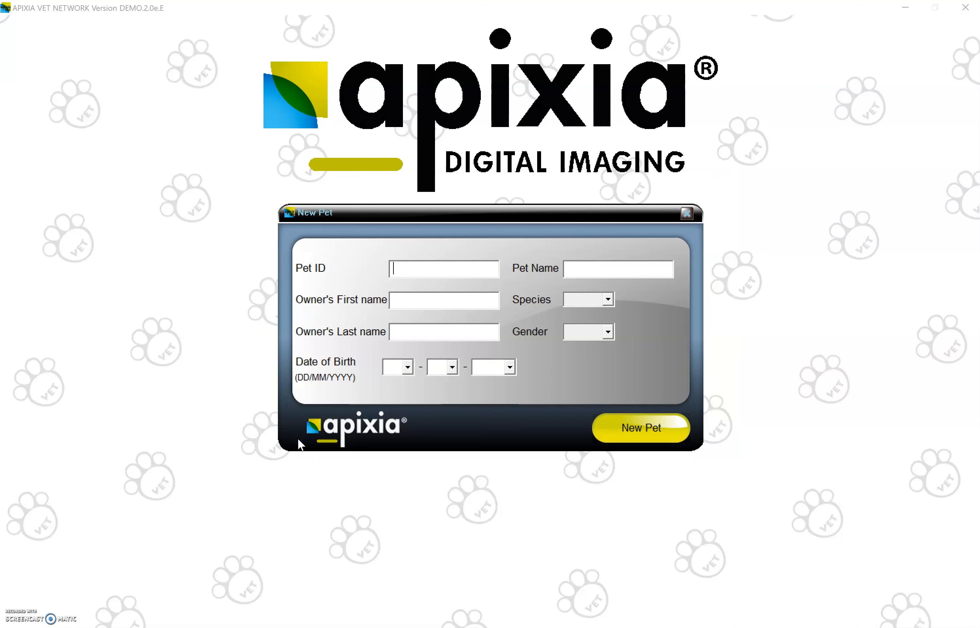
click(686, 214)
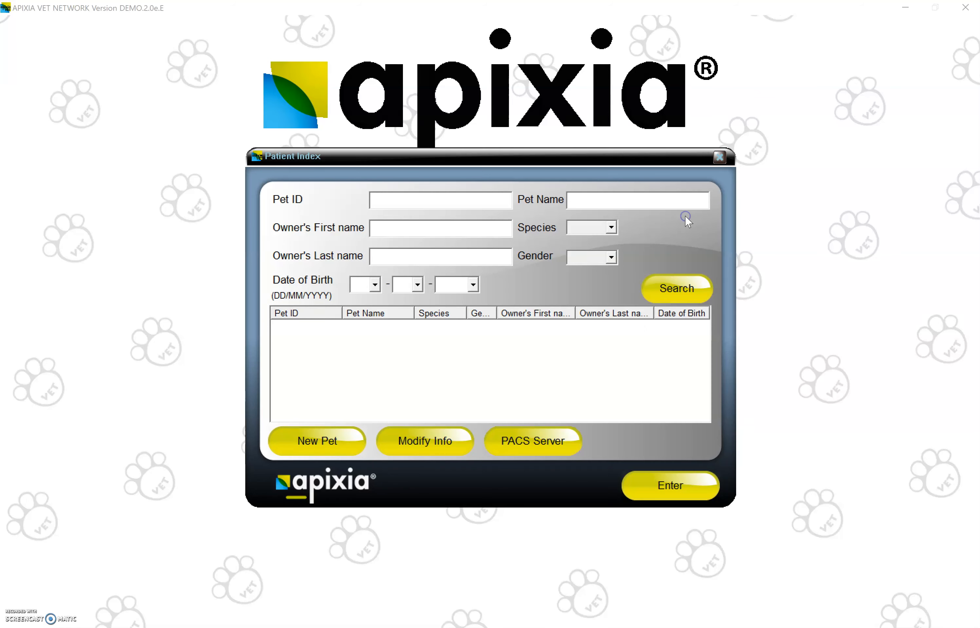
mouse_move(457, 408)
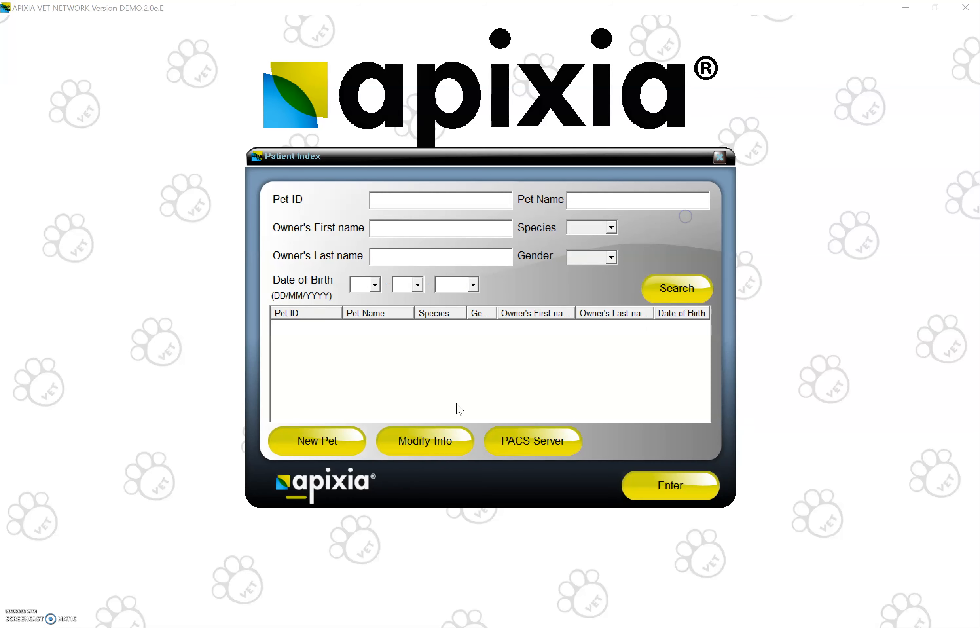
click(316, 440)
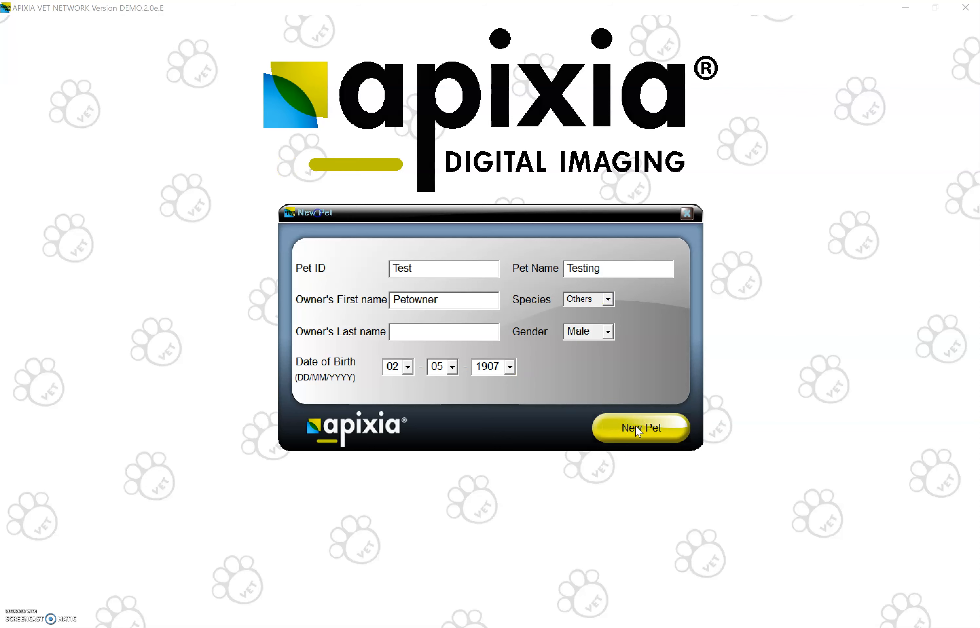
- Save pet Testing and capture two camera images into its patient data
click(639, 428)
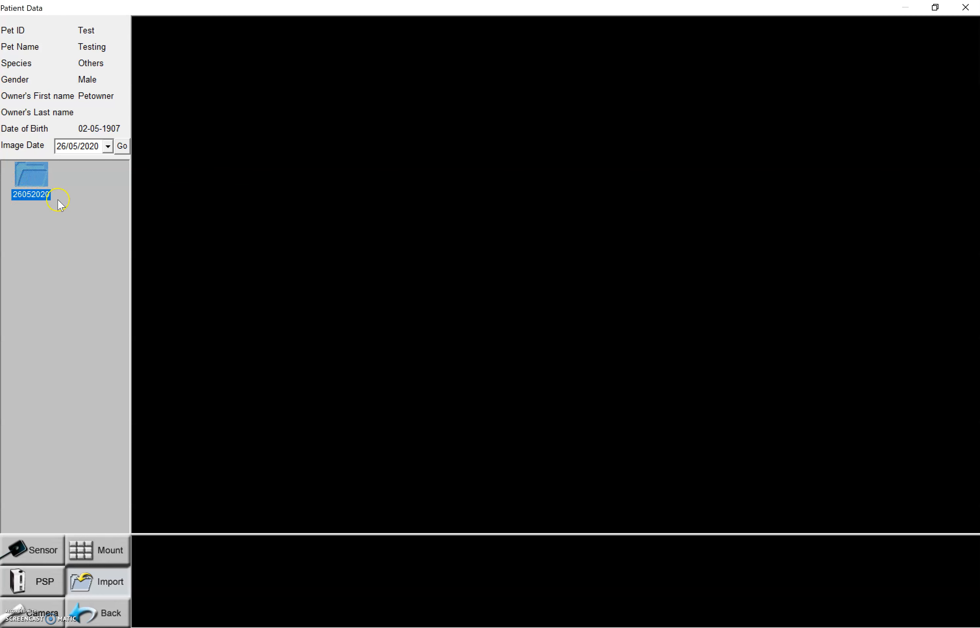
mouse_move(39, 545)
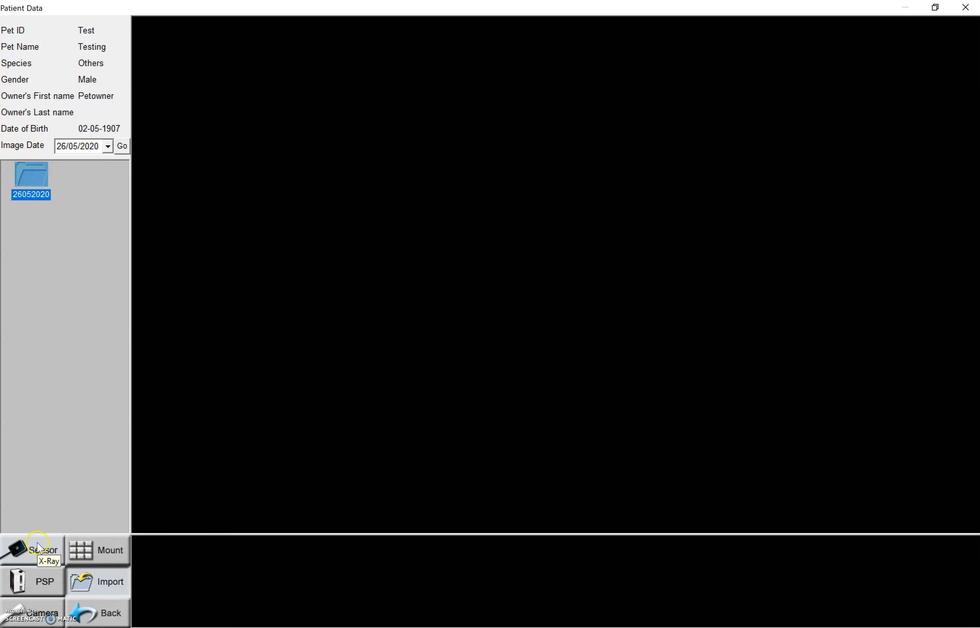
mouse_move(101, 581)
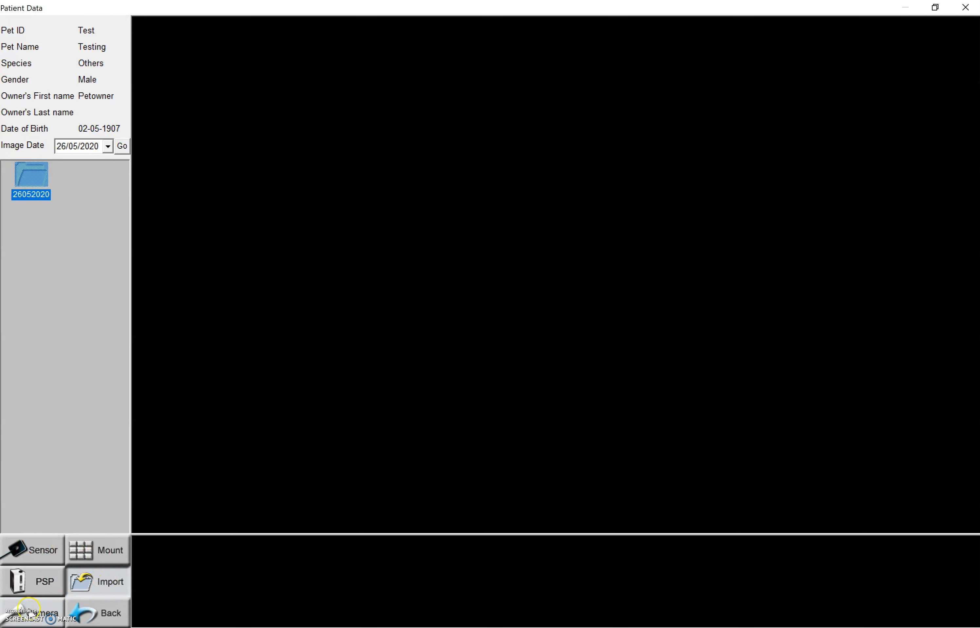
click(33, 611)
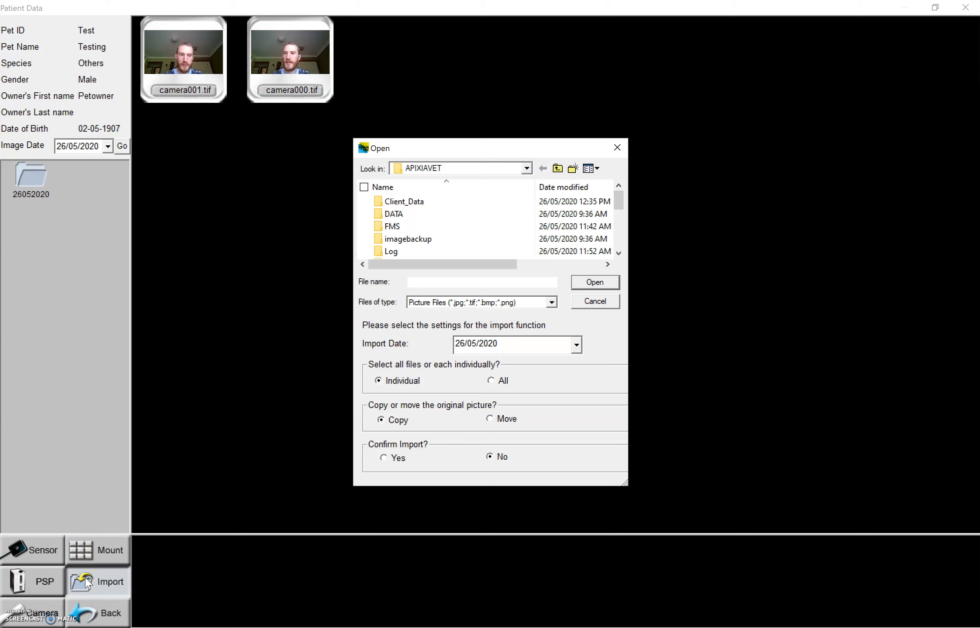
mouse_move(626, 136)
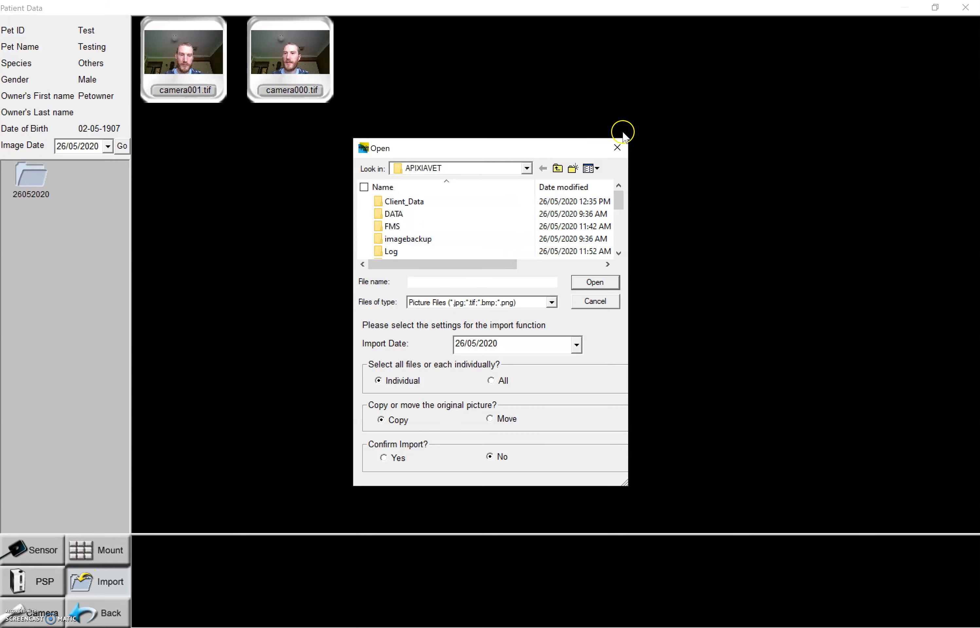
mouse_move(617, 146)
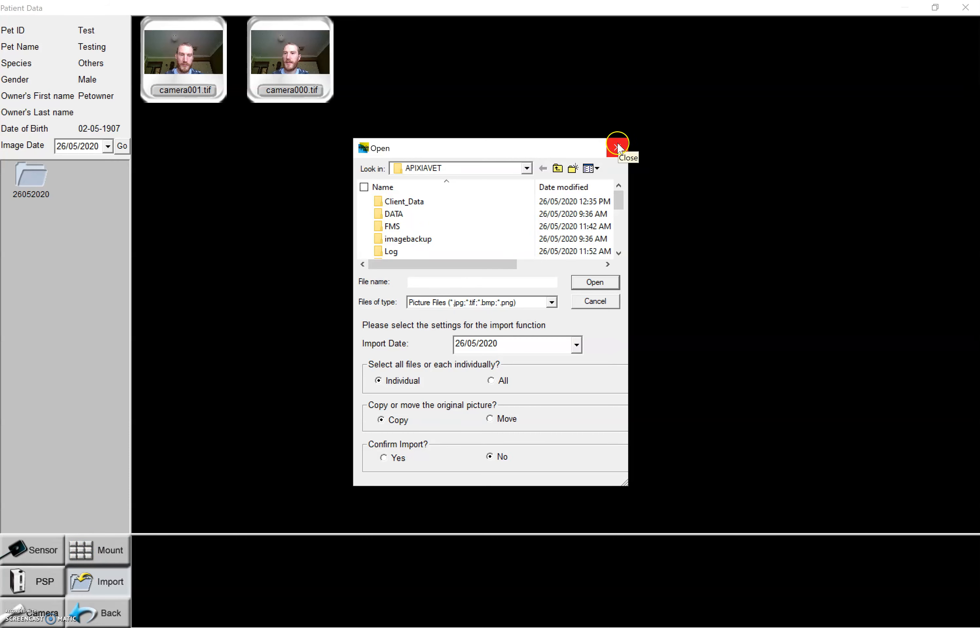
- Dismiss the import dialog without importing and go back to the empty patient index
click(616, 143)
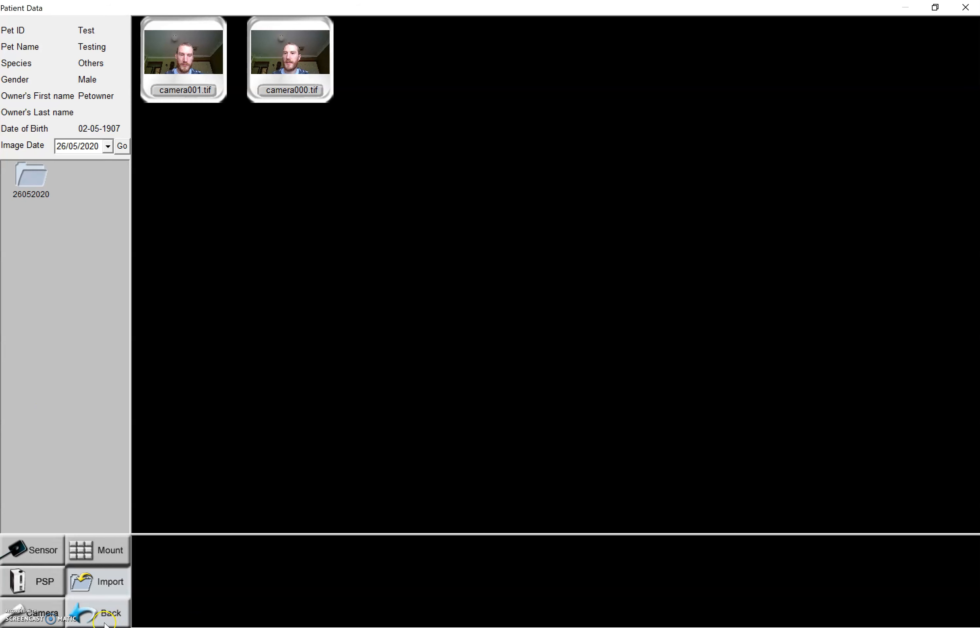
click(105, 611)
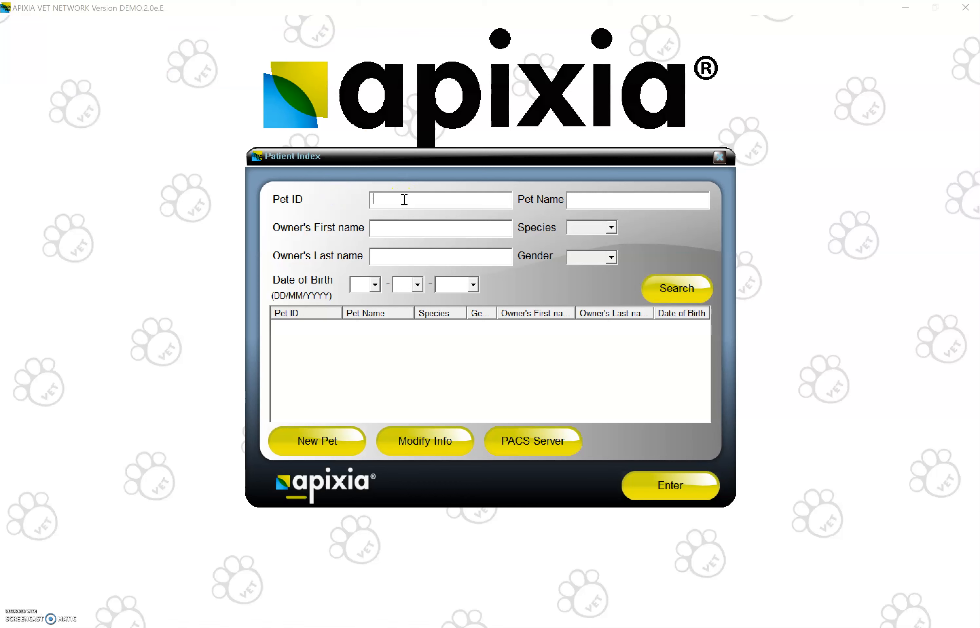
- Search for pet ID Sample and open its patient record (canine, owner Sample Test)
text(Sample)
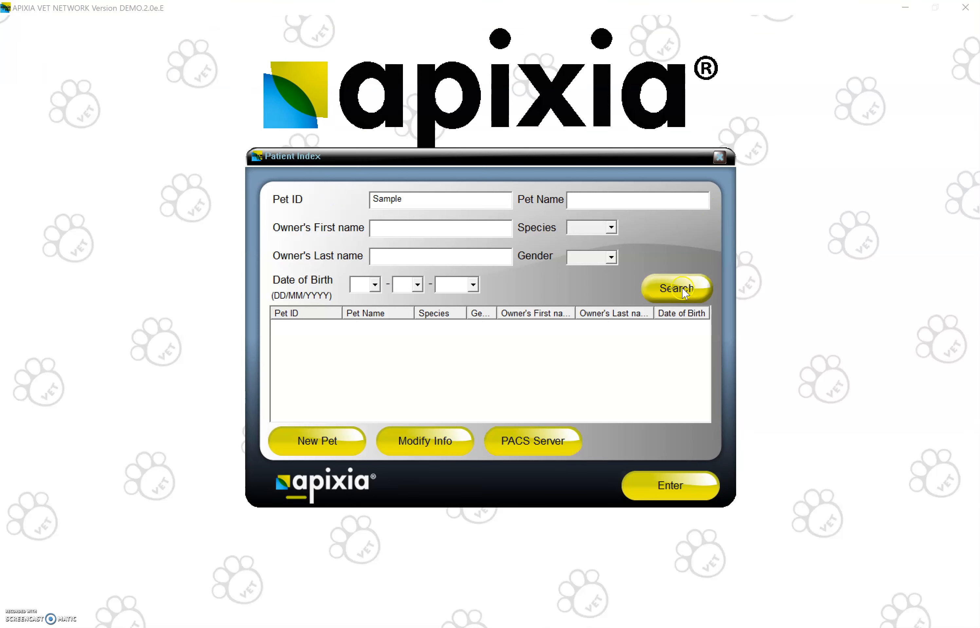
click(669, 485)
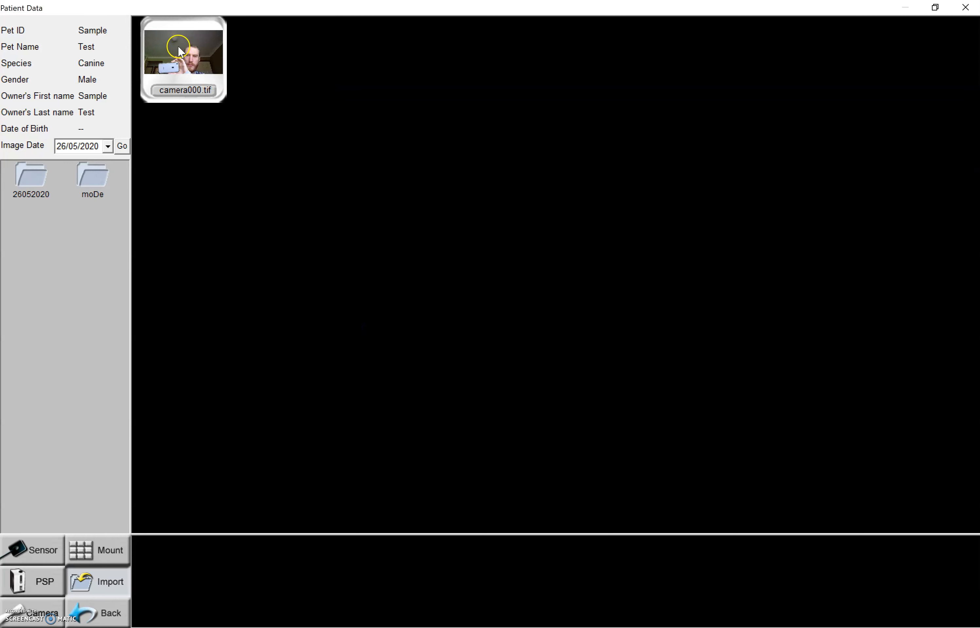
mouse_move(182, 59)
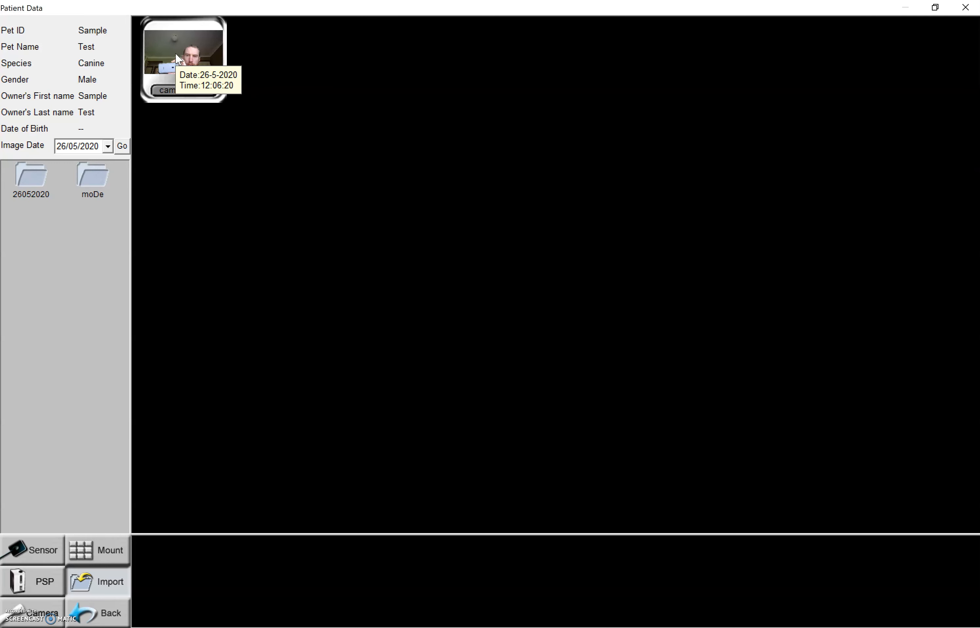
- Open the canine dental radiograph XRay000.bmp from Patient Data in the viewer
double_click(183, 60)
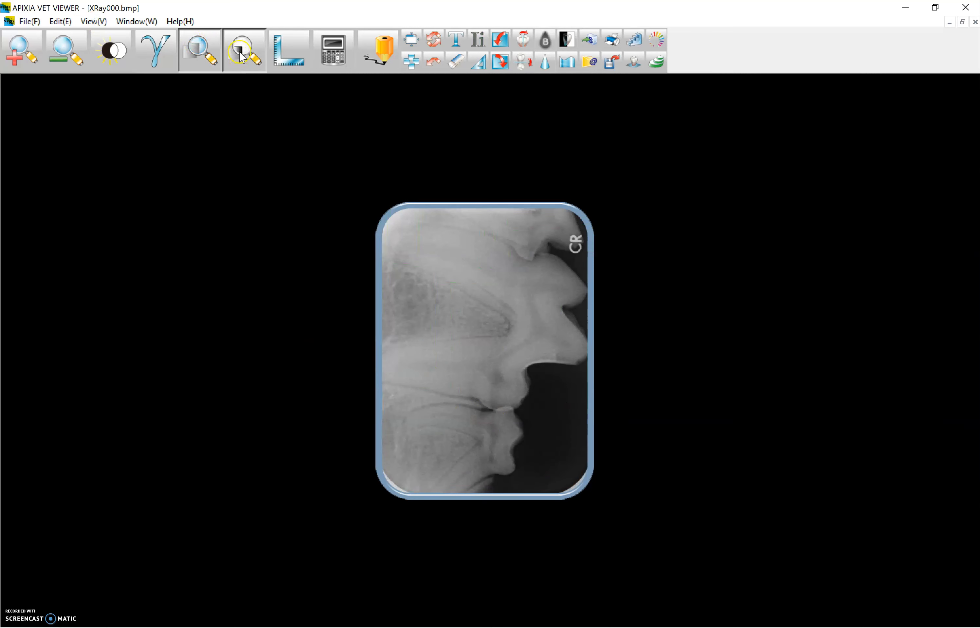
- Measure a three-segment path along the tooth totalling 27.0789 mm and confirm the calibration
click(288, 50)
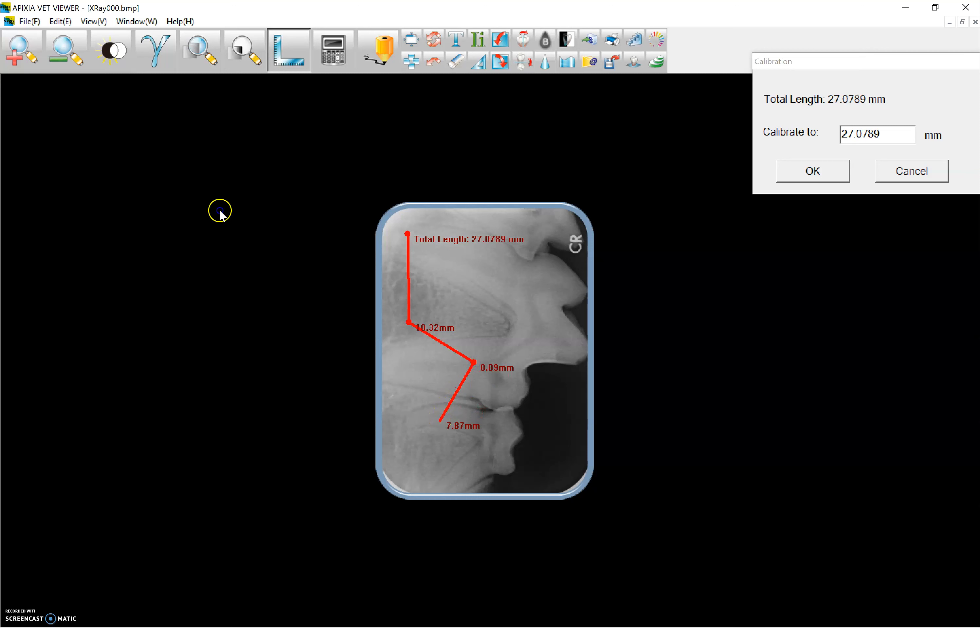
click(431, 459)
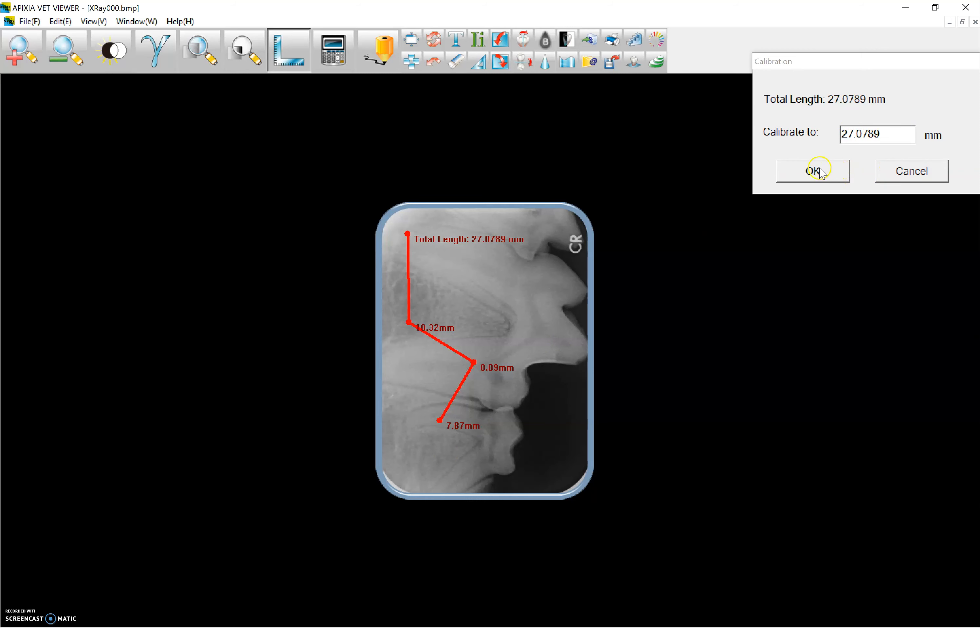
mouse_move(820, 201)
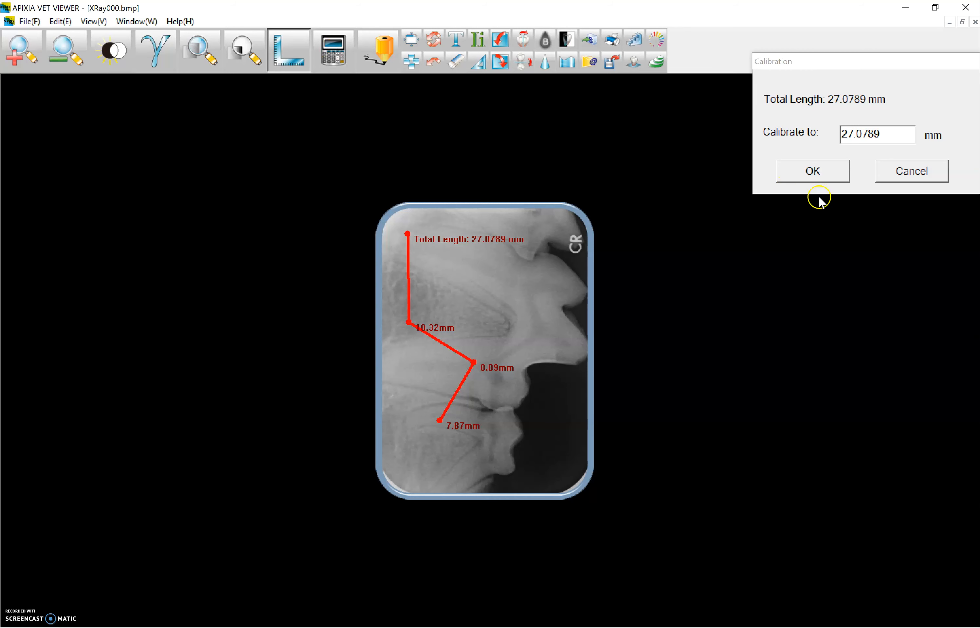
click(812, 171)
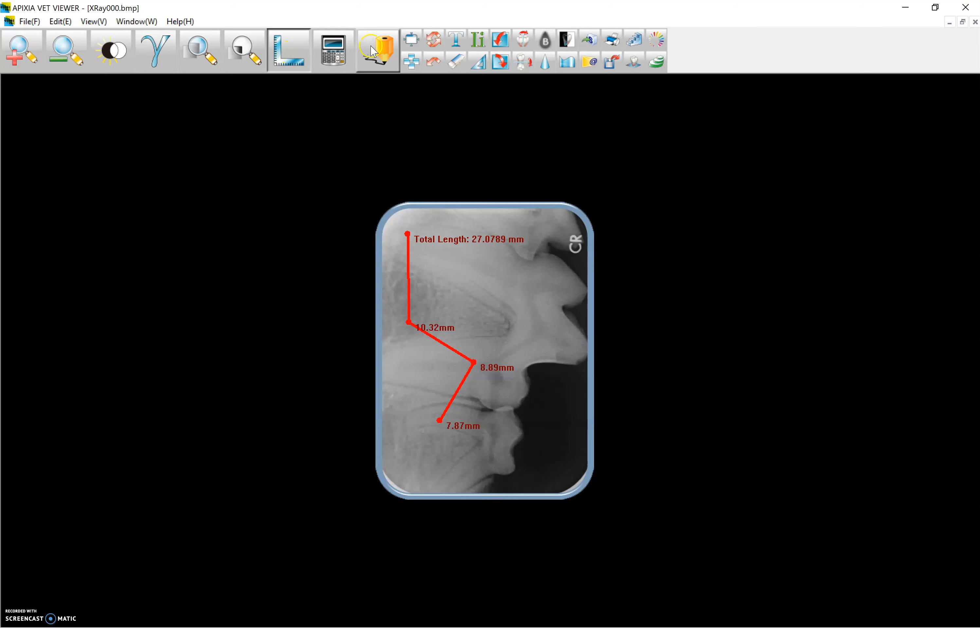
- Draw red lines, arrow, circle and freehand loops, then a green freehand outline at line width 16
click(377, 50)
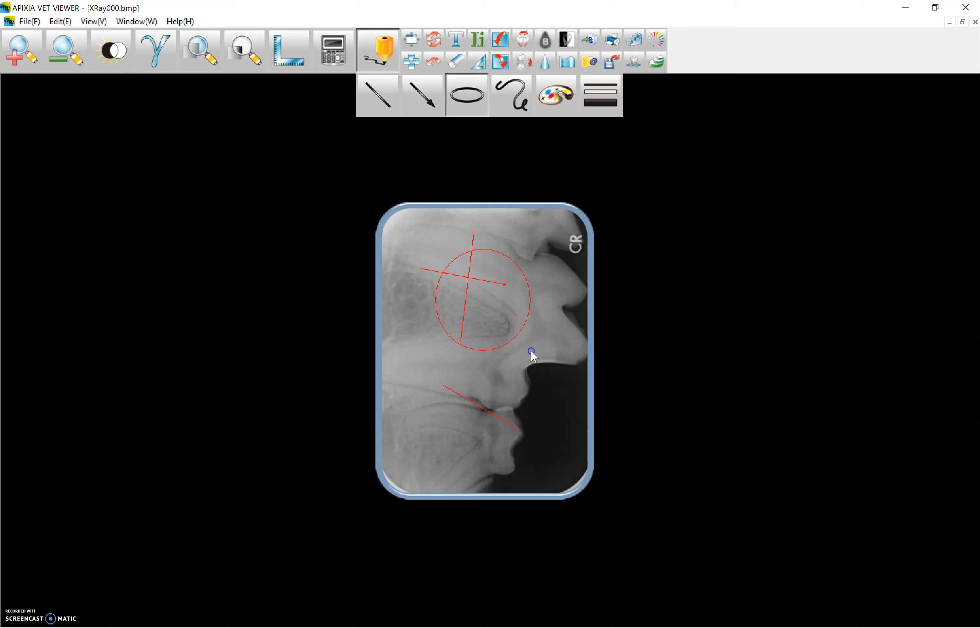
click(512, 95)
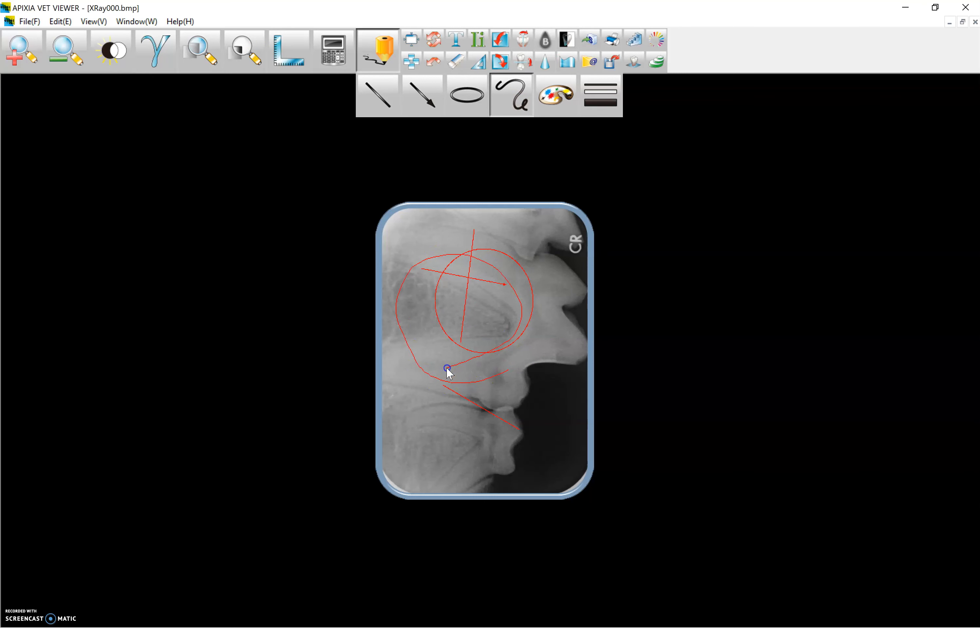
click(602, 95)
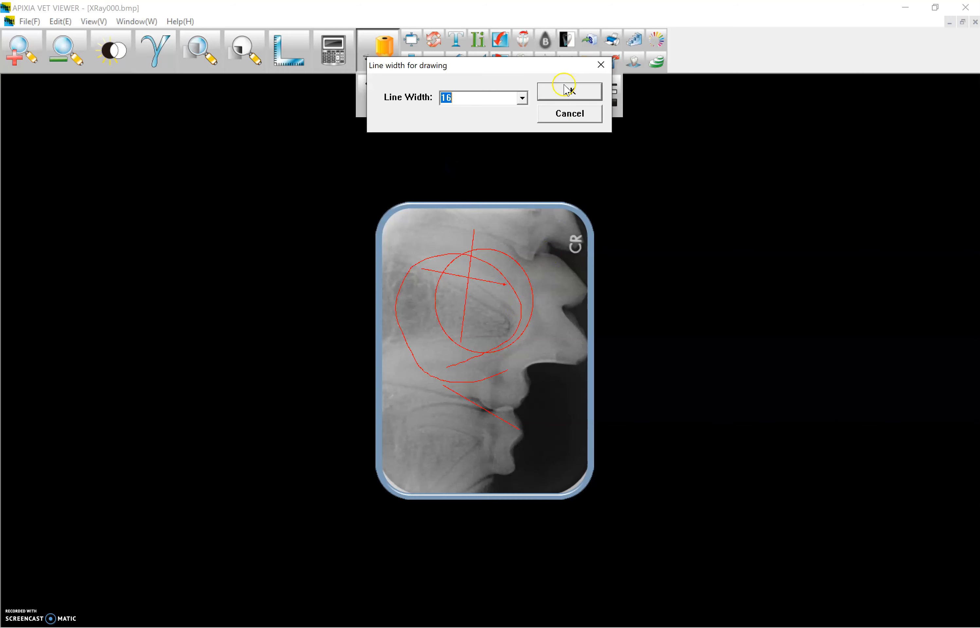
click(568, 90)
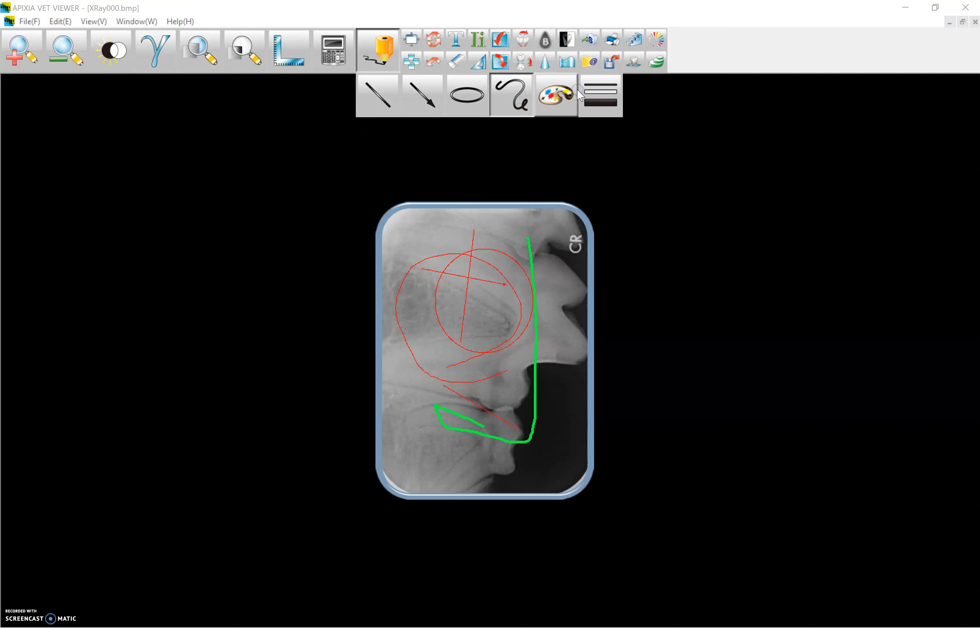
click(376, 50)
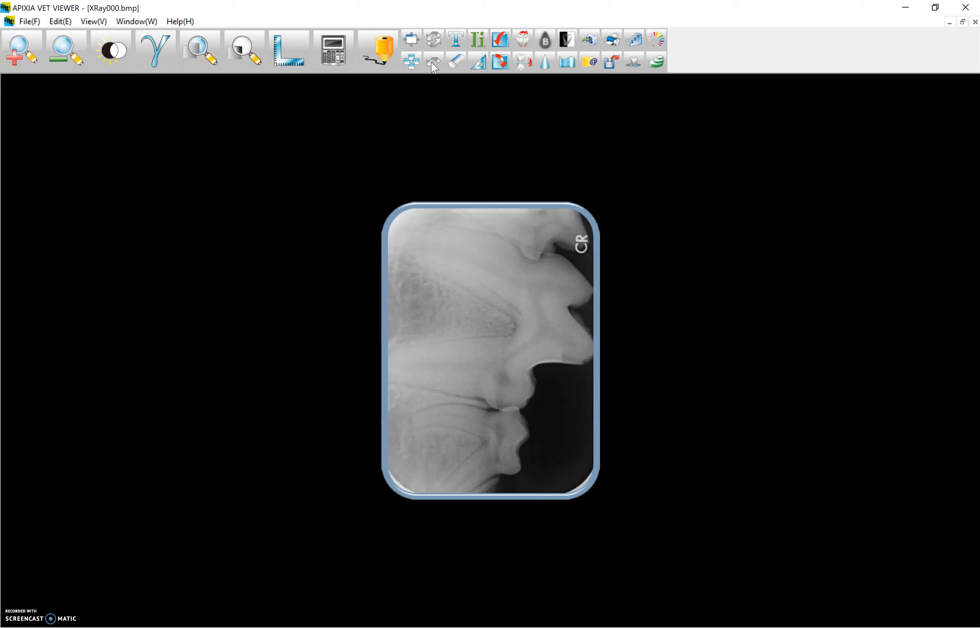
mouse_move(456, 33)
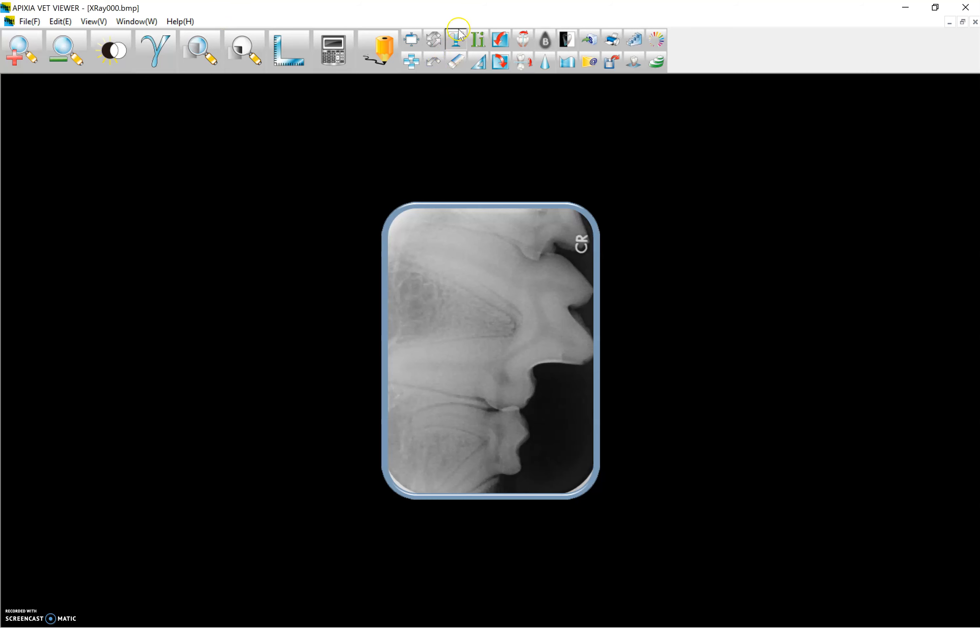
- Place a small red text label reading T in the upper-left area of the X-ray
click(456, 40)
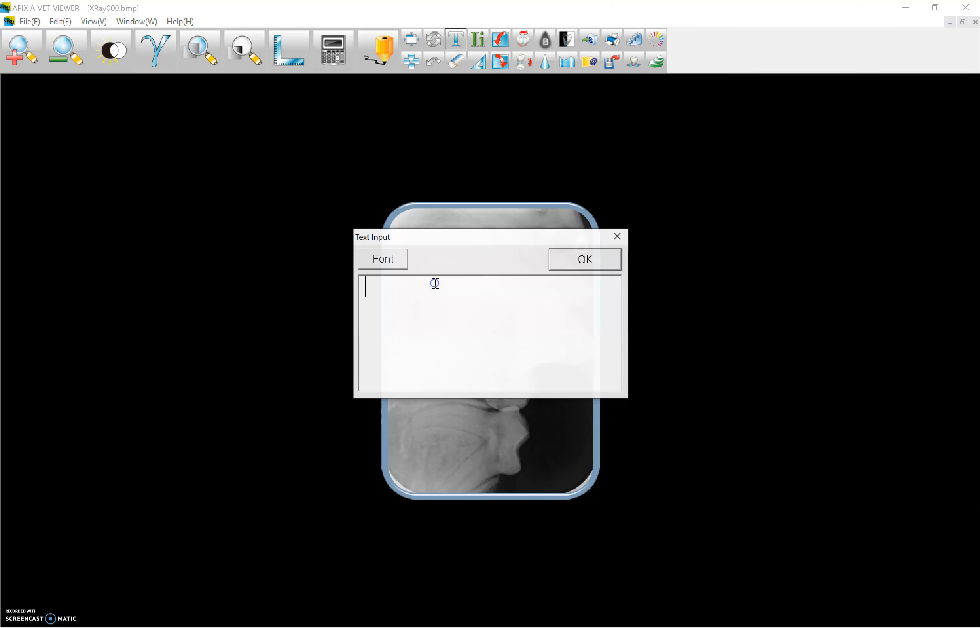
text(T)
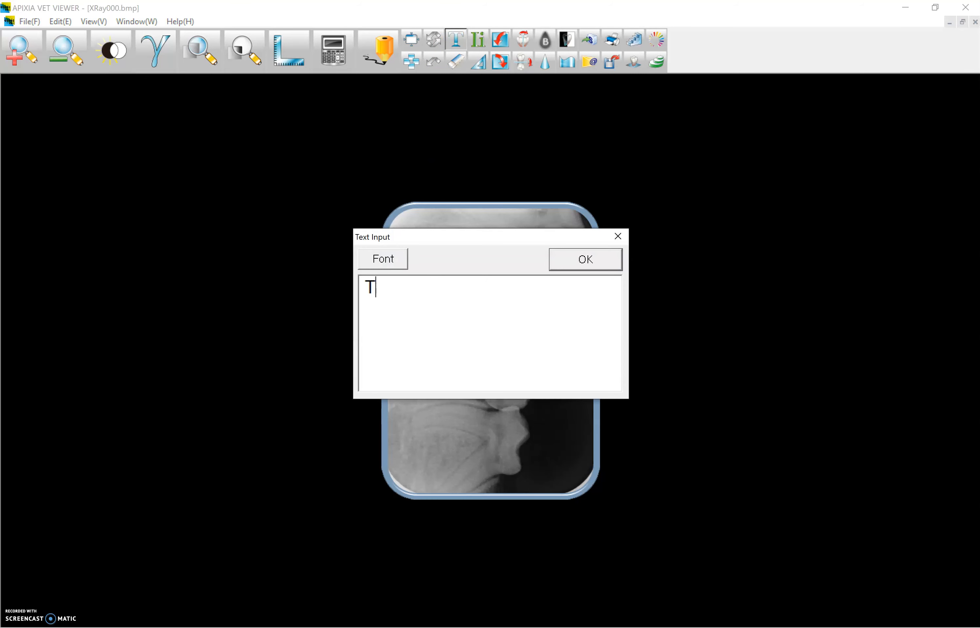
click(584, 258)
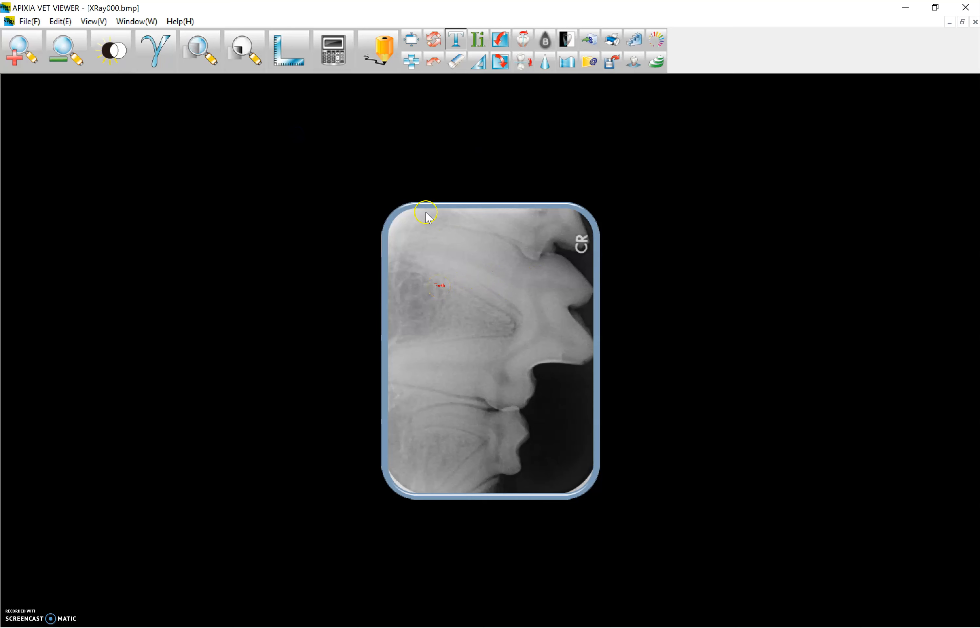
mouse_move(475, 137)
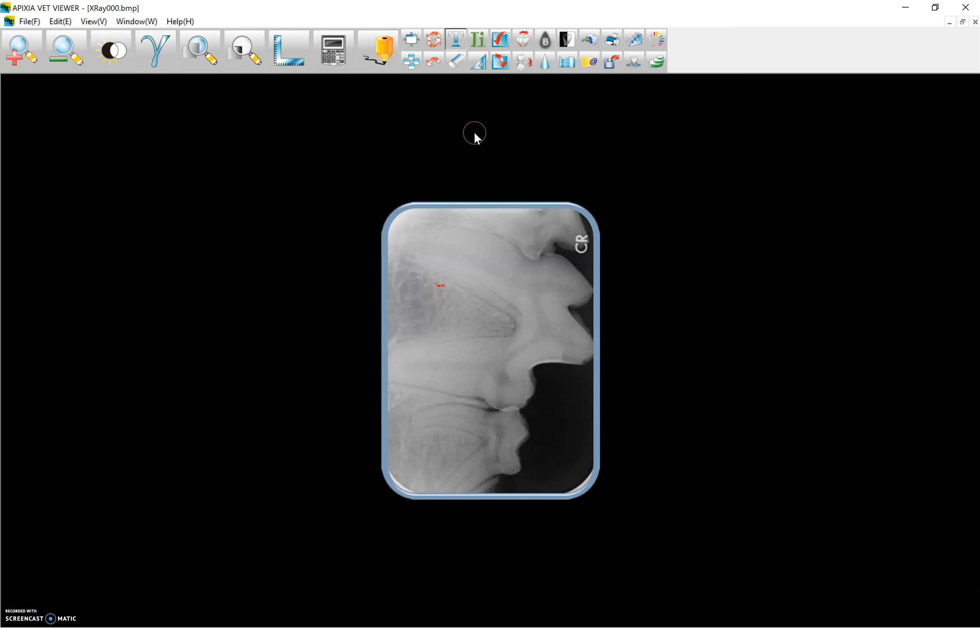
mouse_move(474, 137)
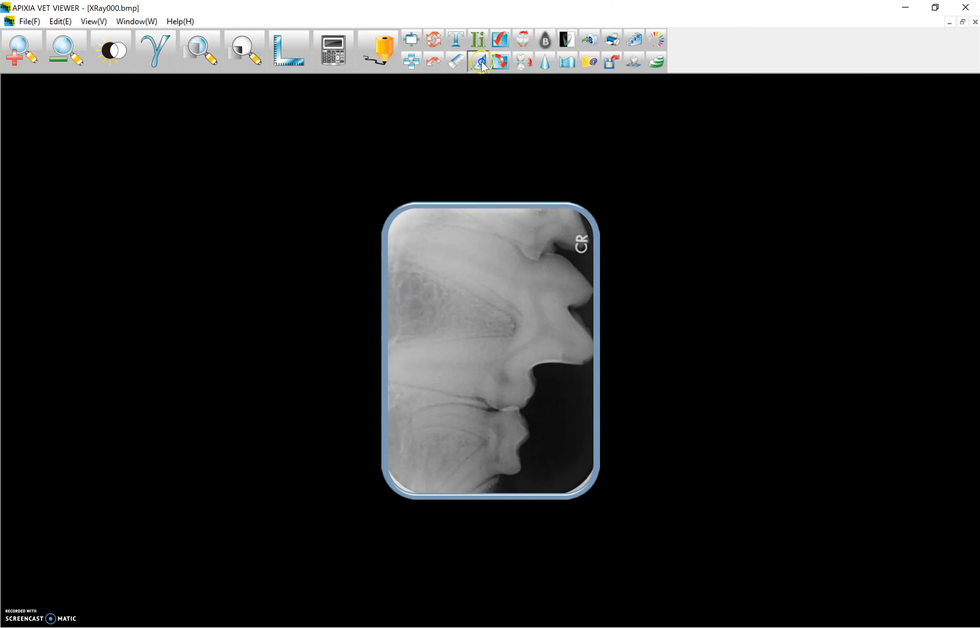
- Measure an angle on the teeth, showing 119.41 degrees, then start a green freehand trace
click(476, 61)
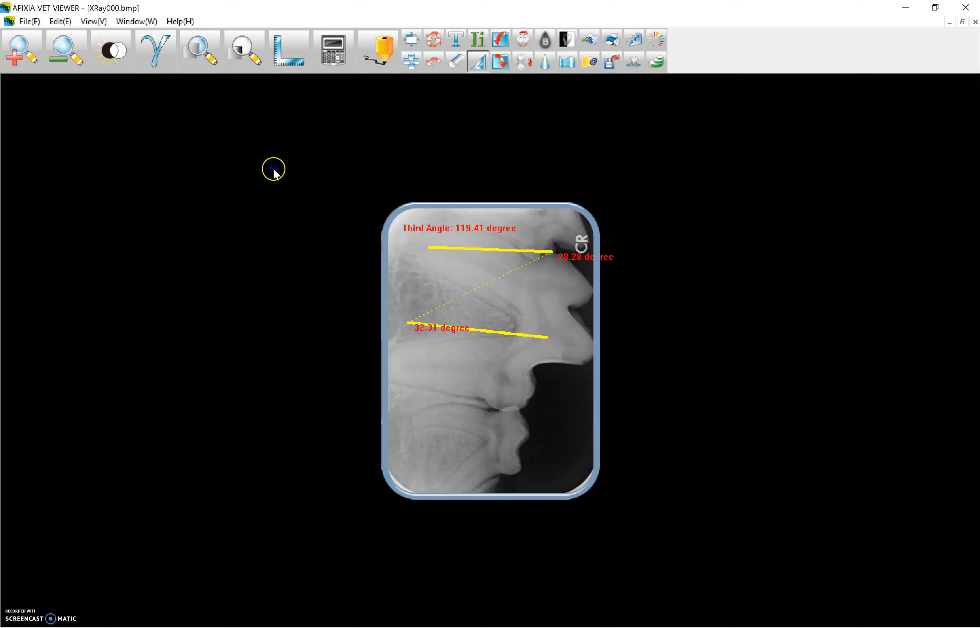
mouse_move(527, 420)
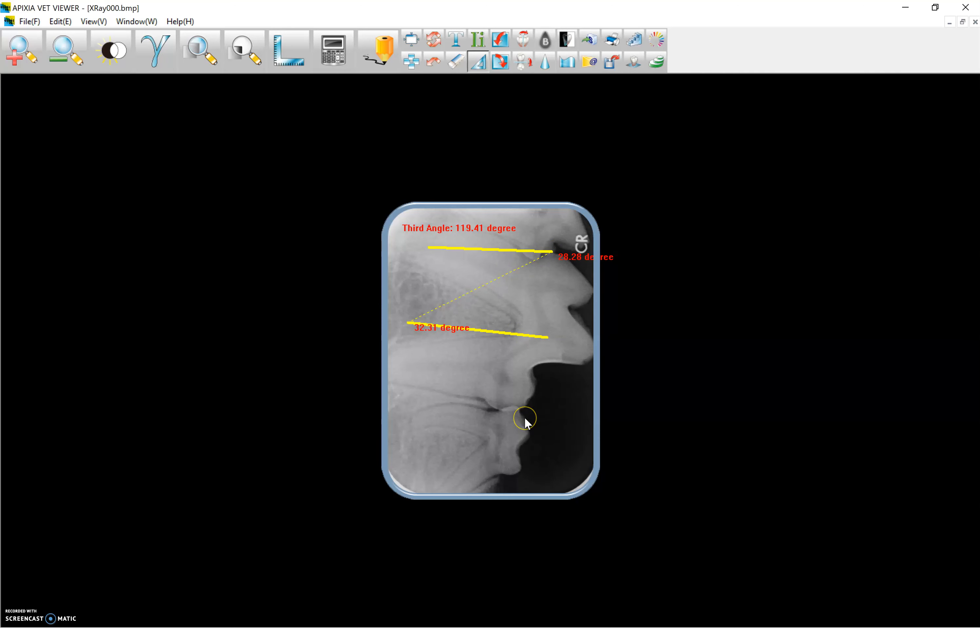
mouse_move(533, 223)
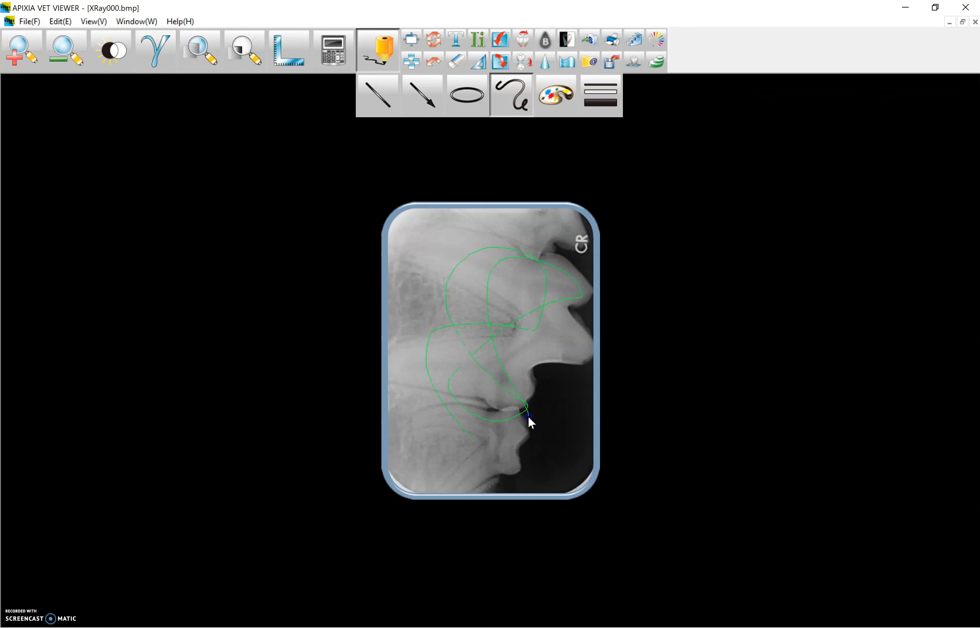
- Finish the green outline, flip the X-ray horizontally and rotate it 90° to landscape
click(376, 43)
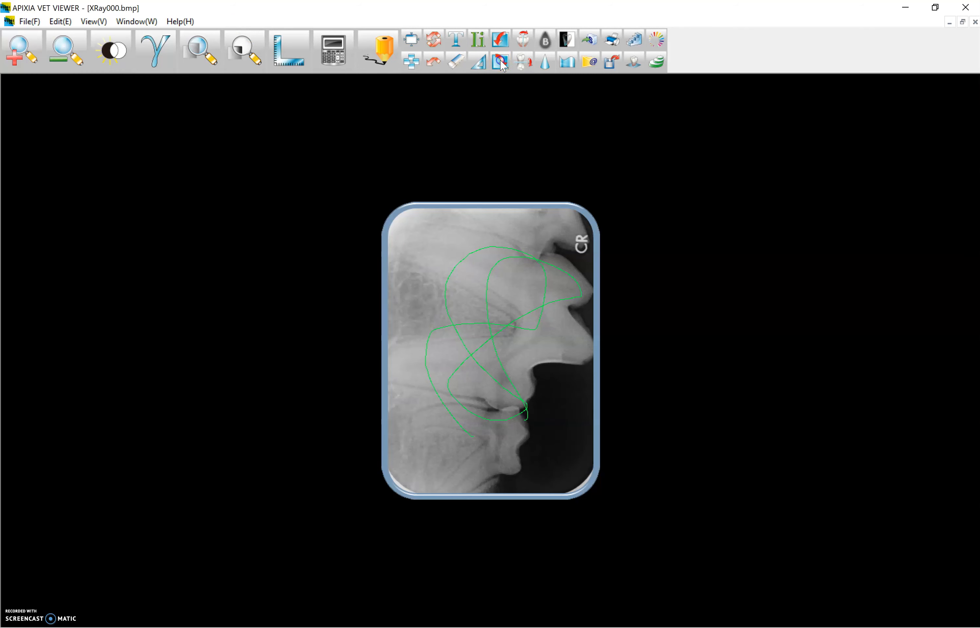
click(500, 63)
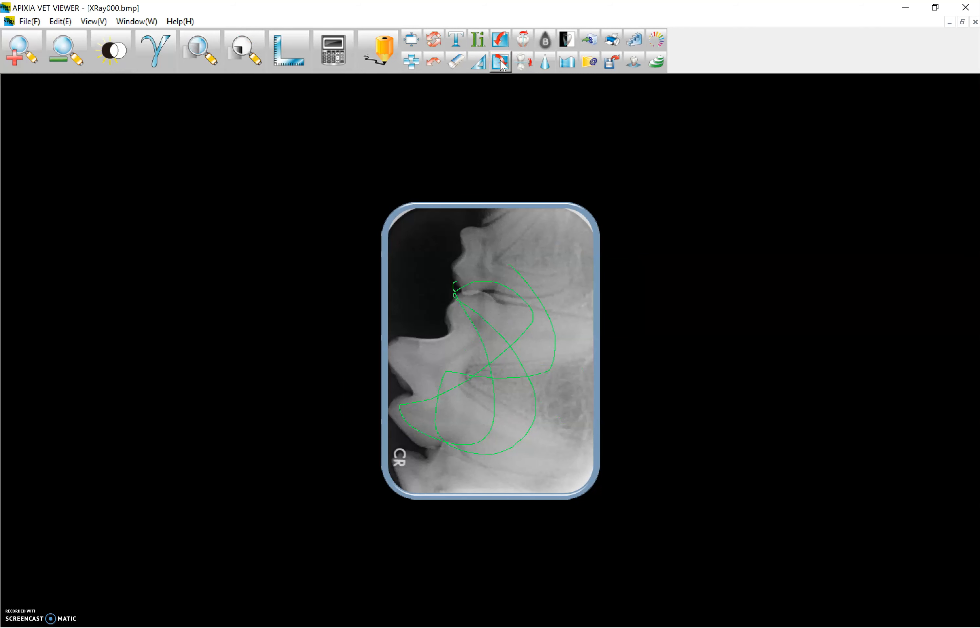
click(500, 61)
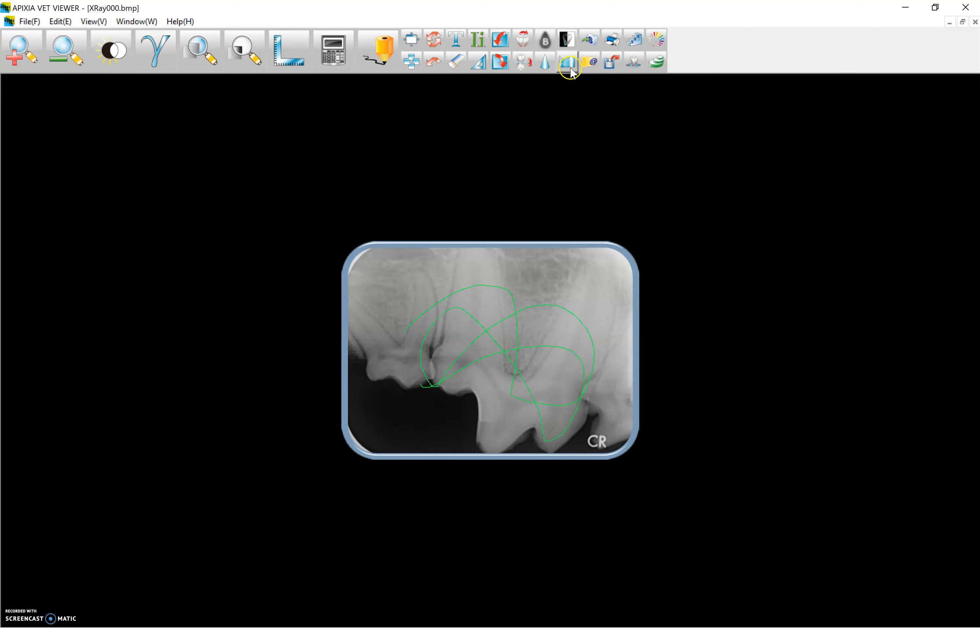
- Show the X-ray histogram and mark a rectangular region to highlight its grey levels in green
click(566, 61)
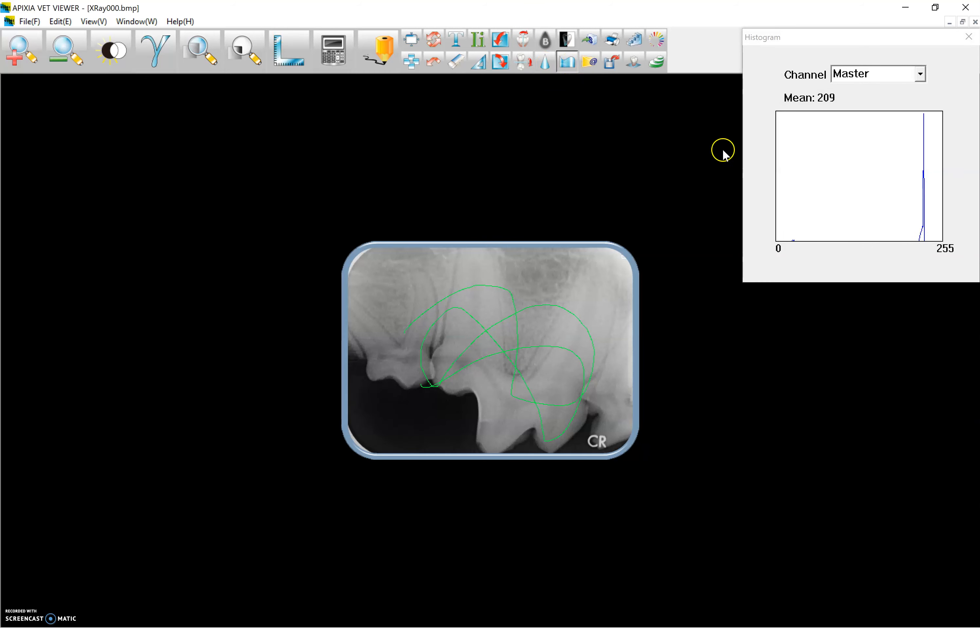
mouse_move(482, 290)
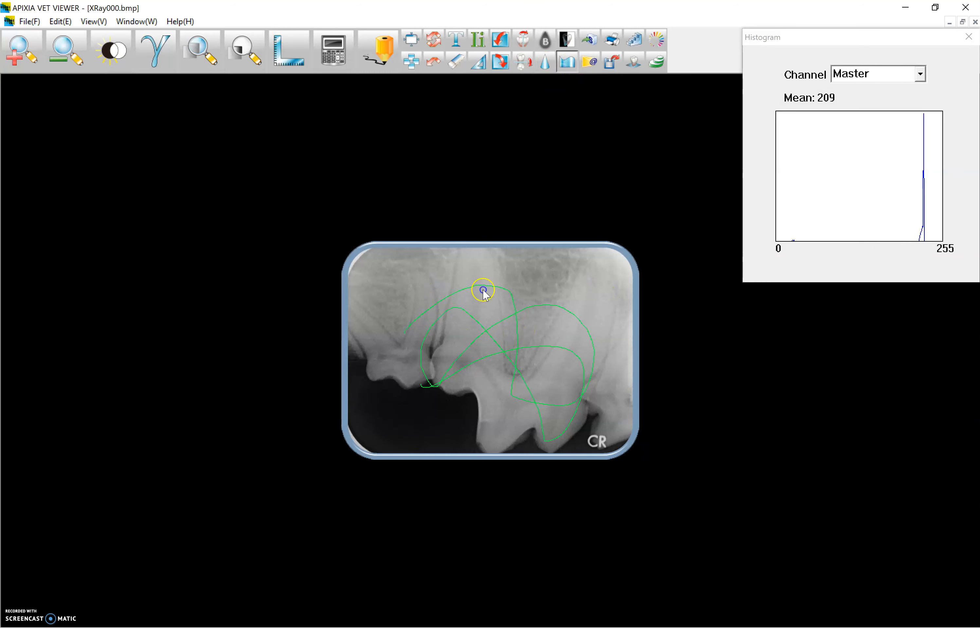
click(566, 40)
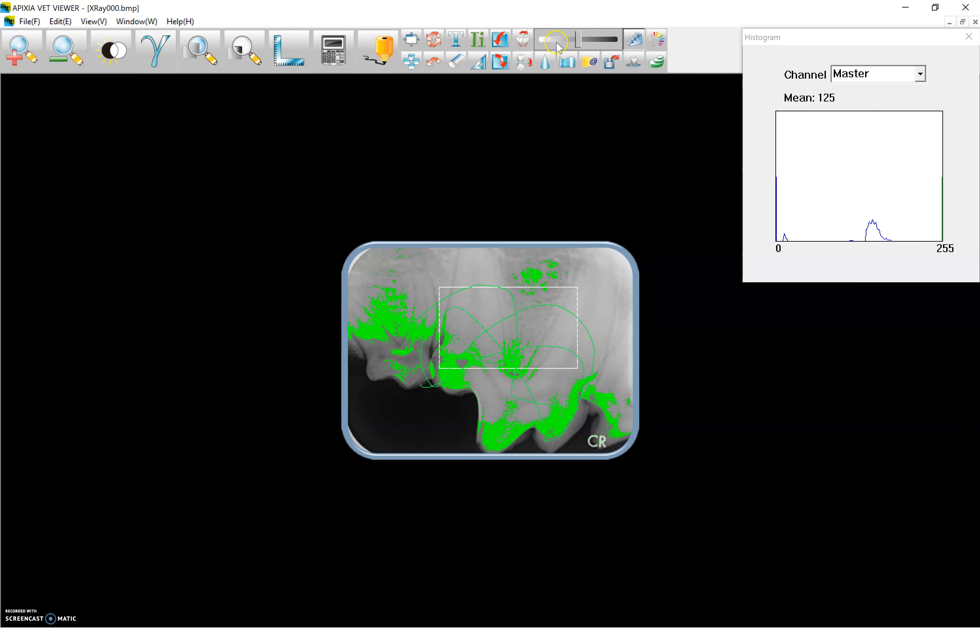
- Widen the highlighted grey-level range, then render the X-ray in blue-to-red pseudocolour
click(479, 39)
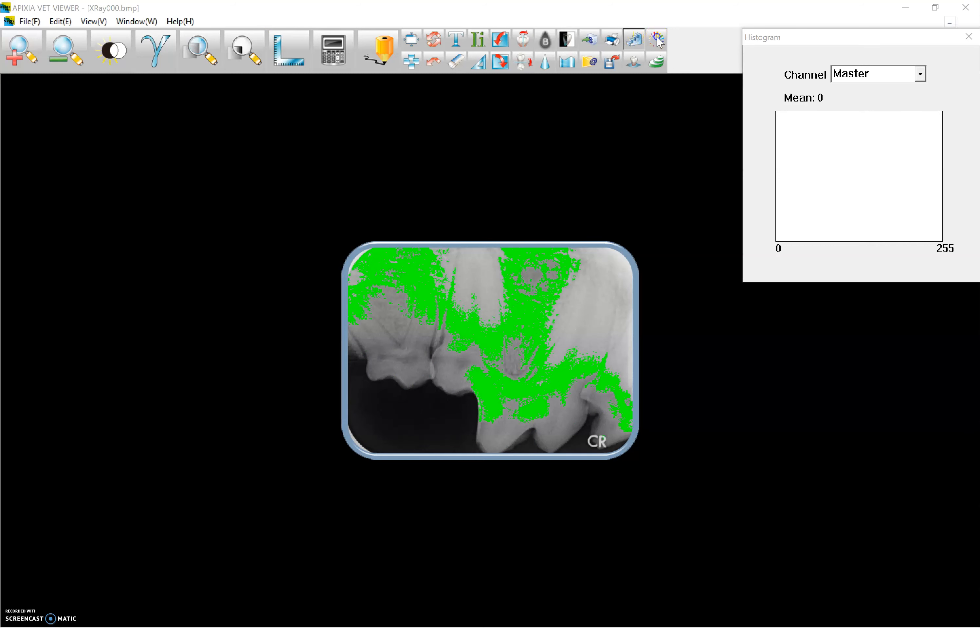
click(656, 40)
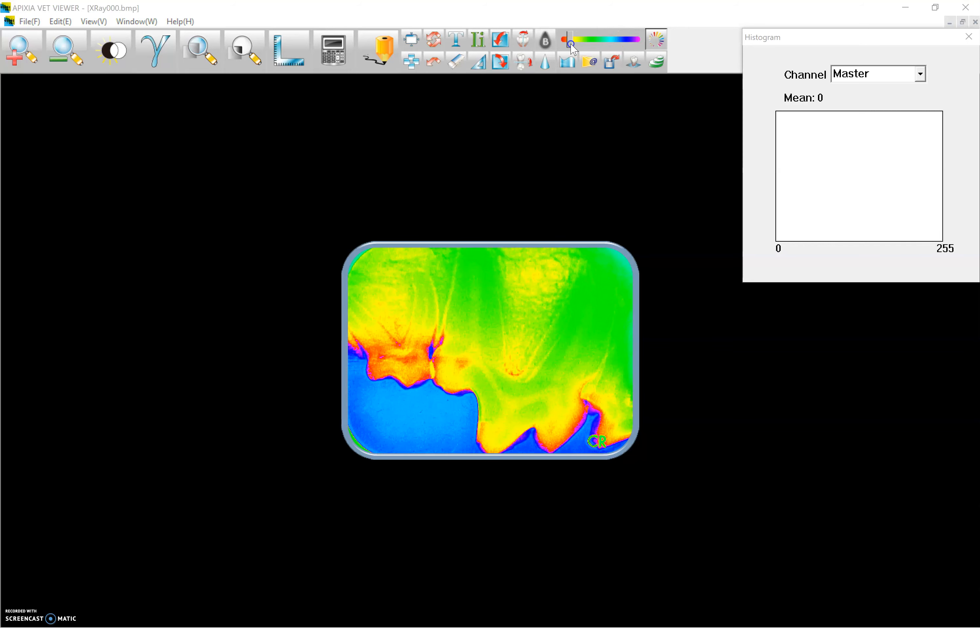
- Adjust the false-colour mapping slider before returning to an embossed greyscale view
click(568, 39)
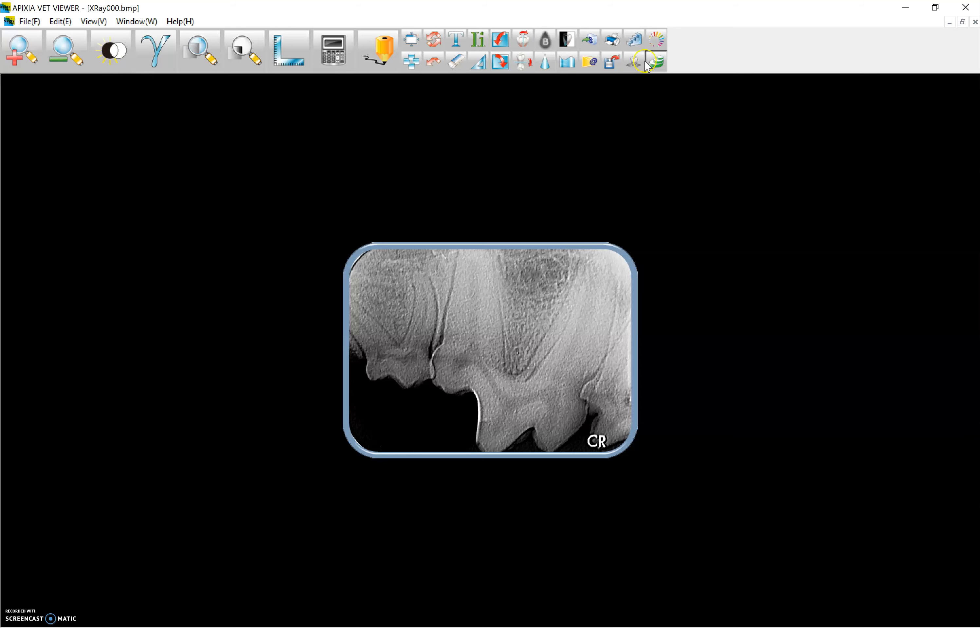
mouse_move(638, 65)
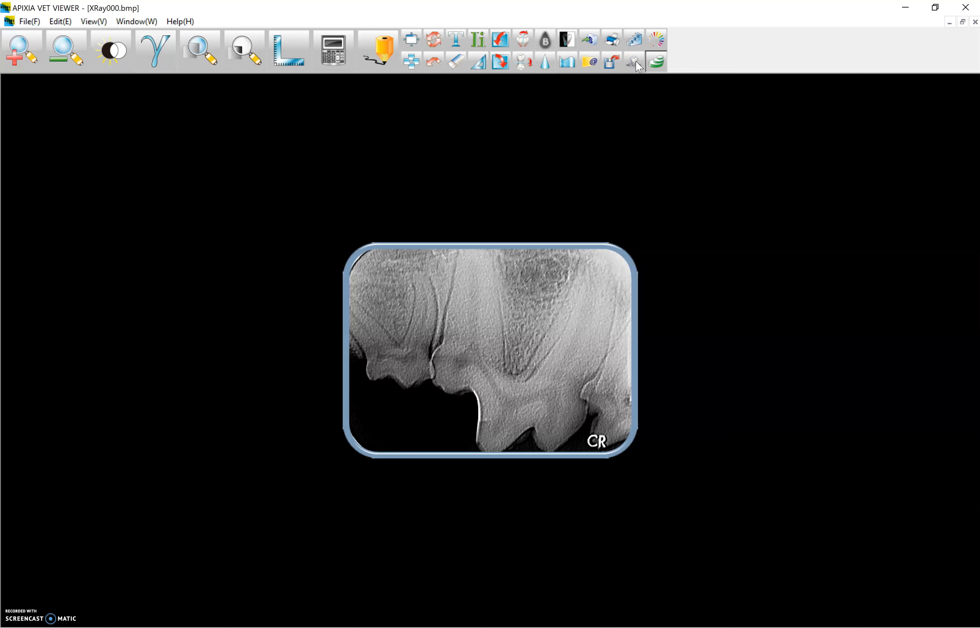
- Restore the original unfiltered greyscale X-ray and bring up the View menu choices
click(655, 62)
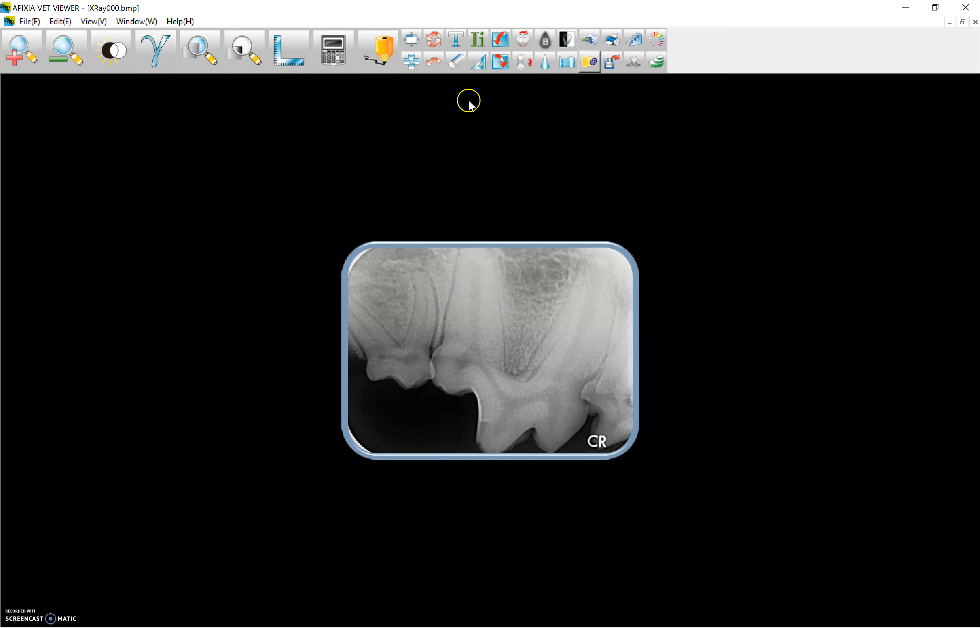
mouse_move(153, 129)
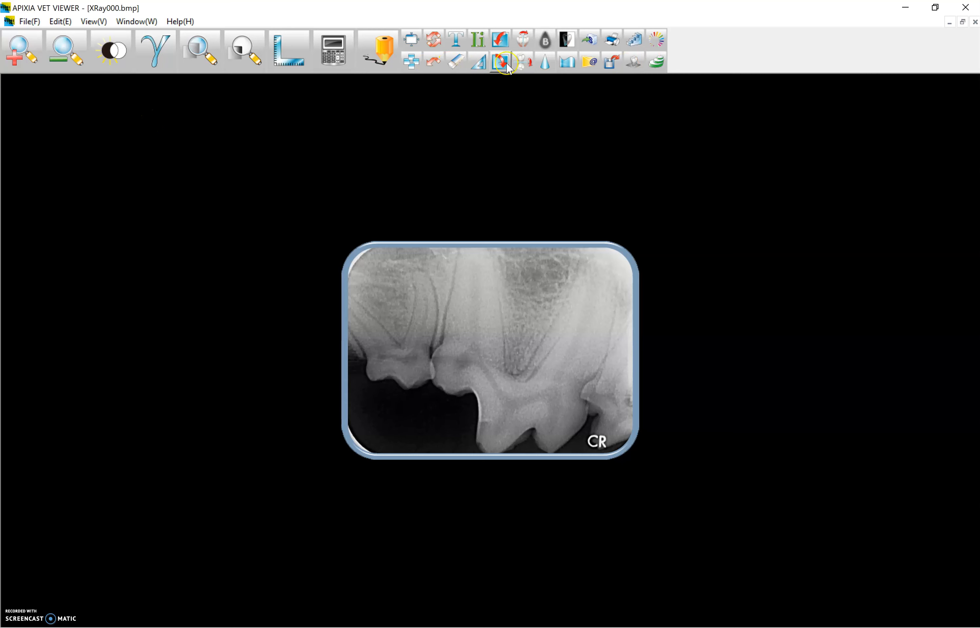
mouse_move(269, 83)
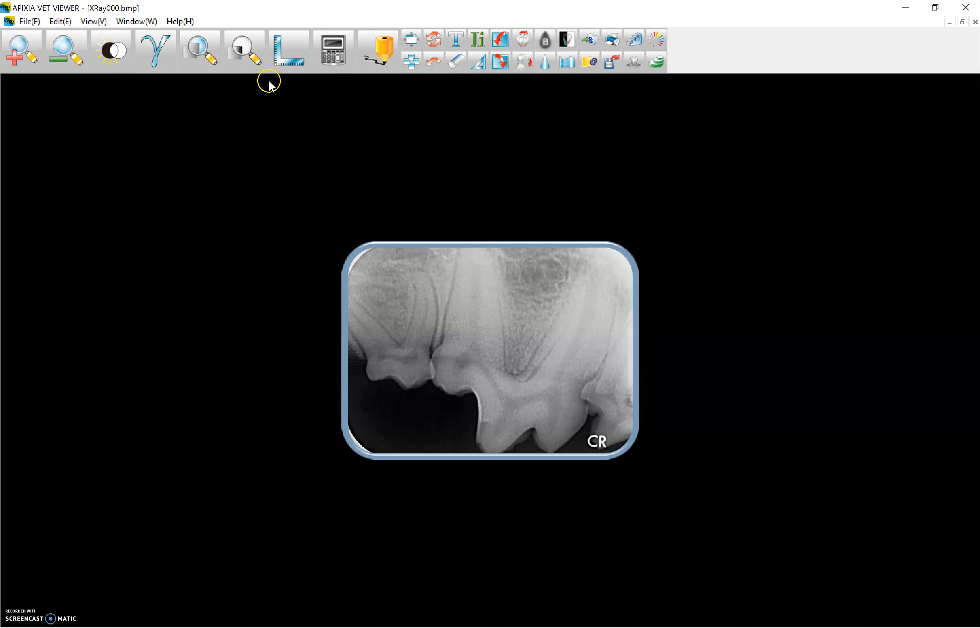
click(93, 21)
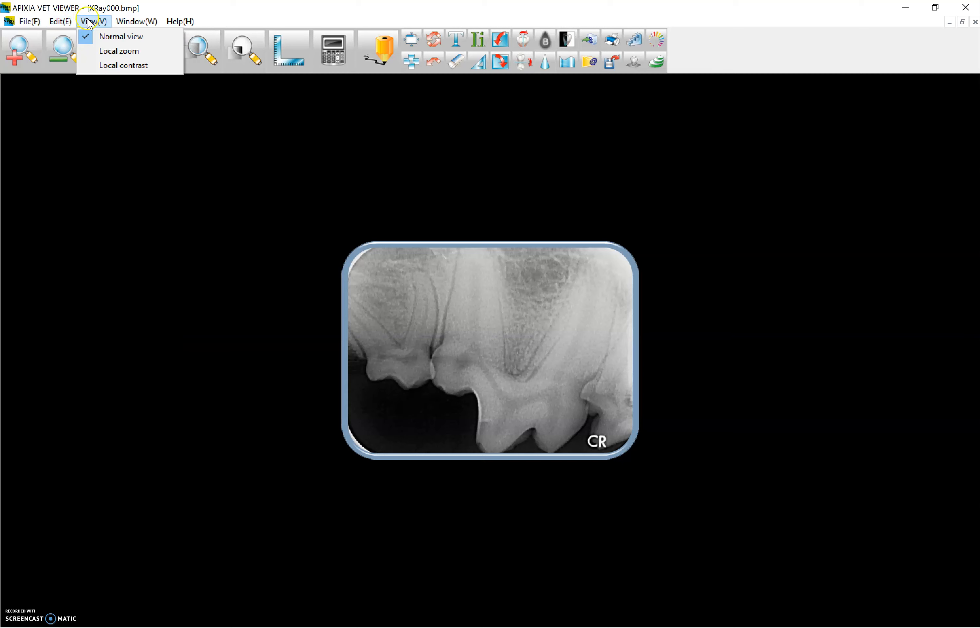
mouse_move(119, 65)
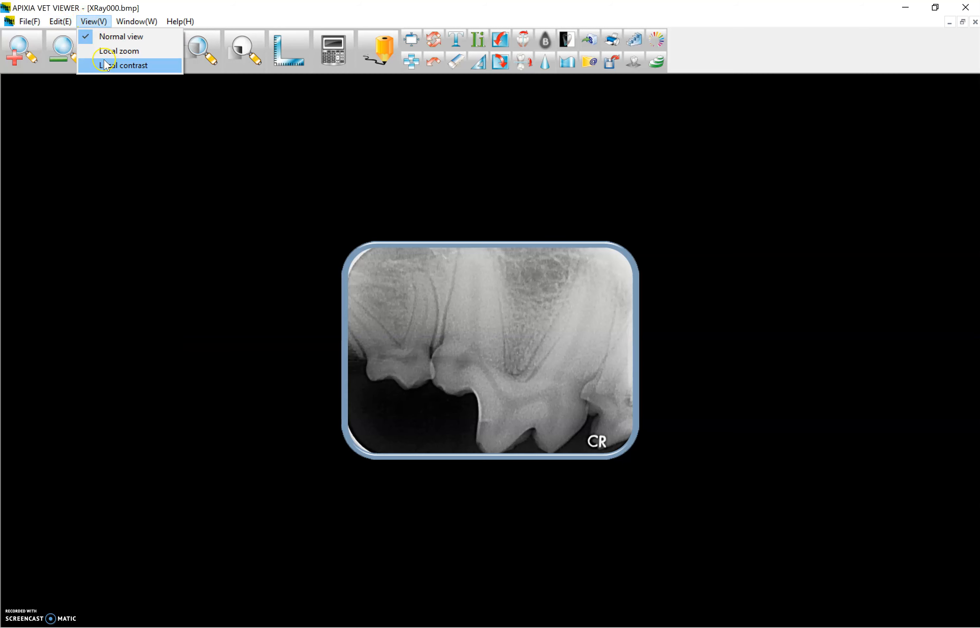
- Cascade the document windows via the Window menu, then choose another window arrangement option
click(135, 21)
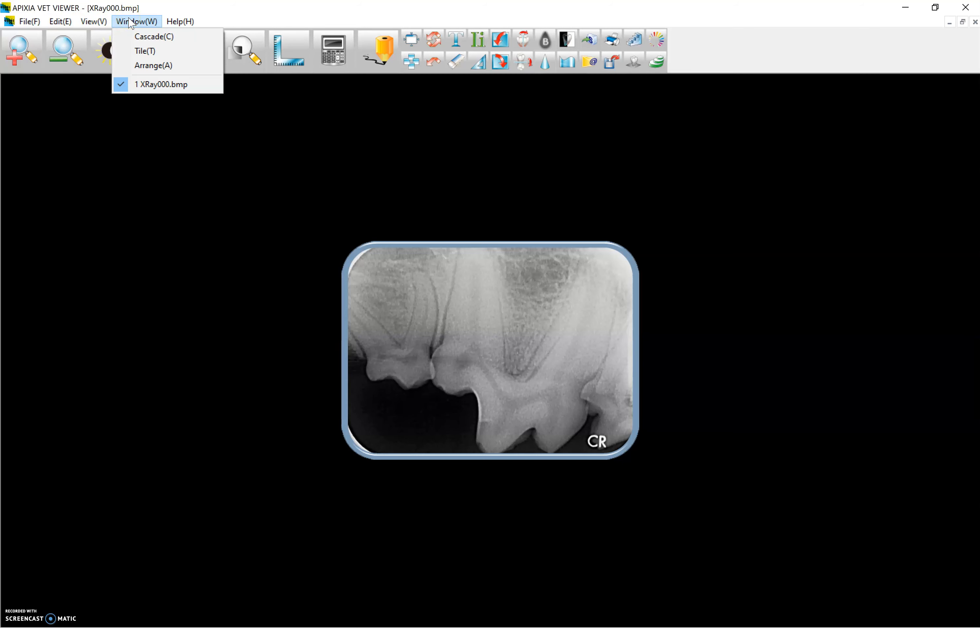
click(154, 36)
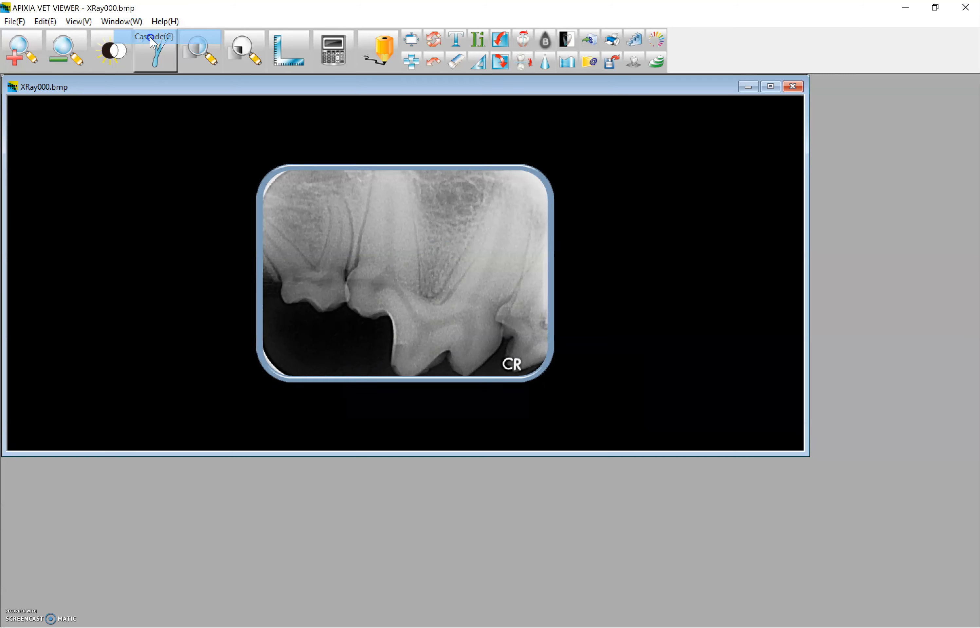
click(121, 21)
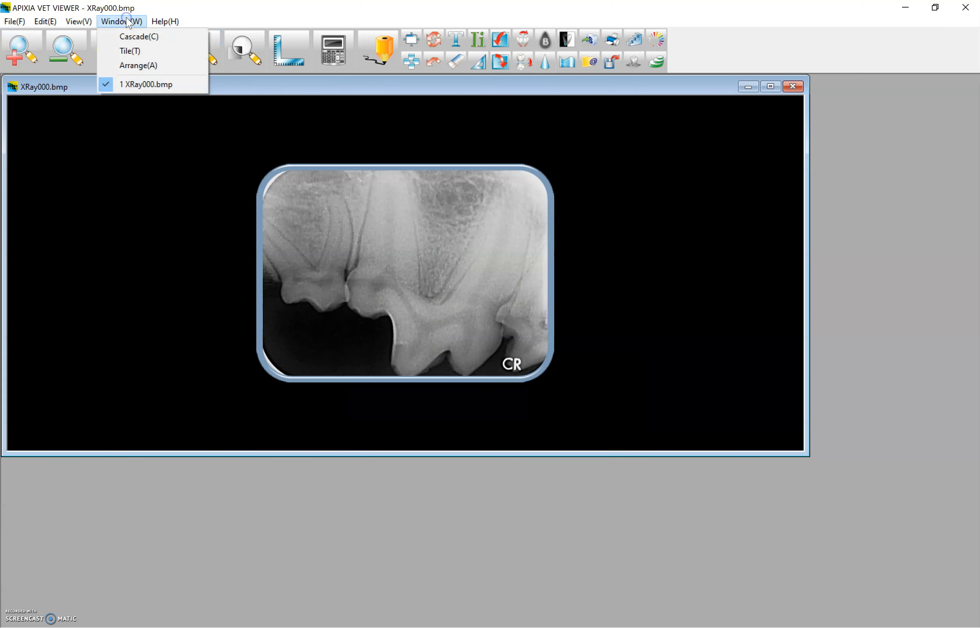
click(145, 84)
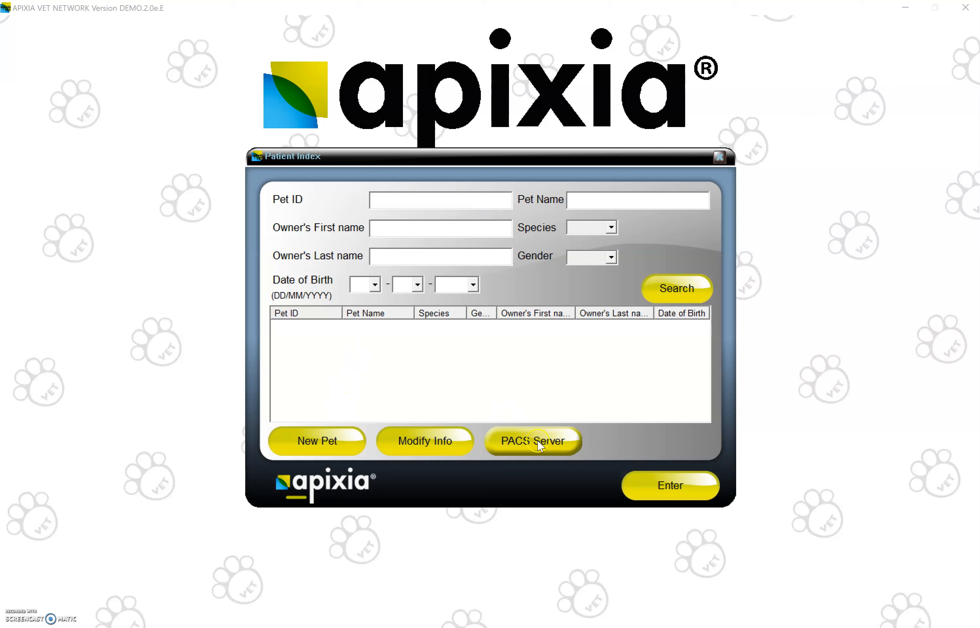
mouse_move(425, 440)
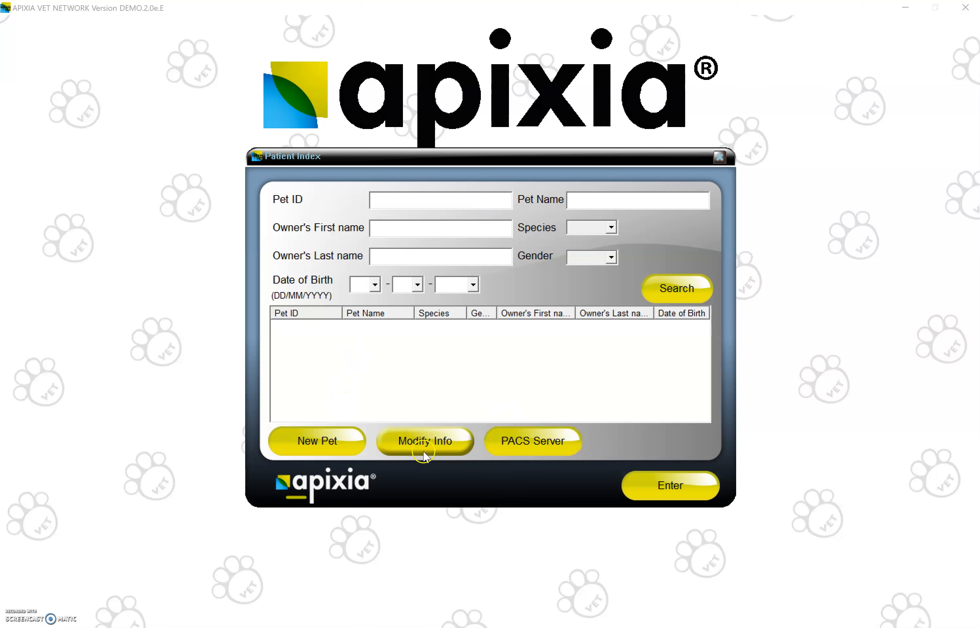
mouse_move(544, 447)
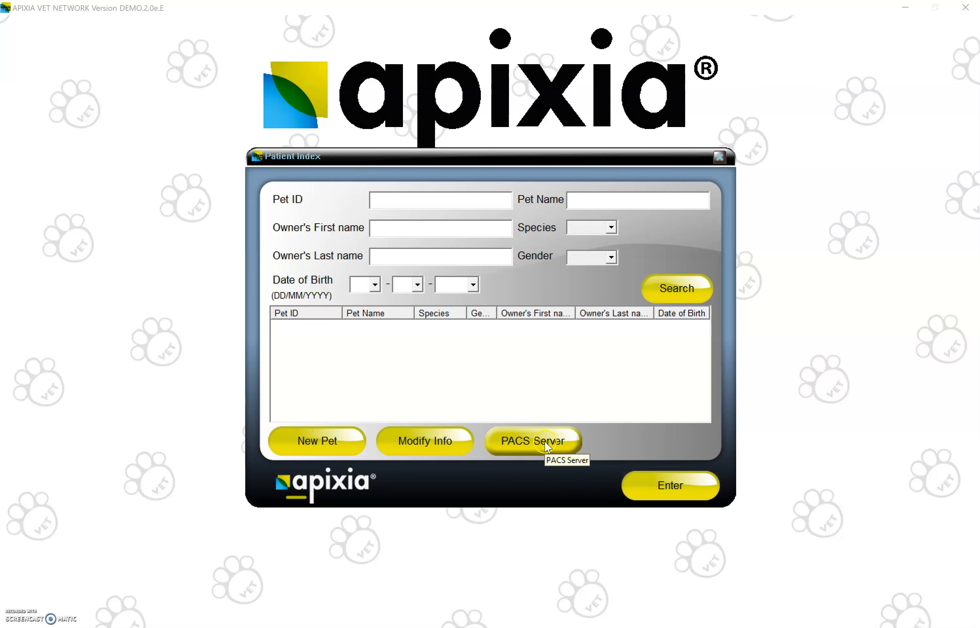
mouse_move(543, 444)
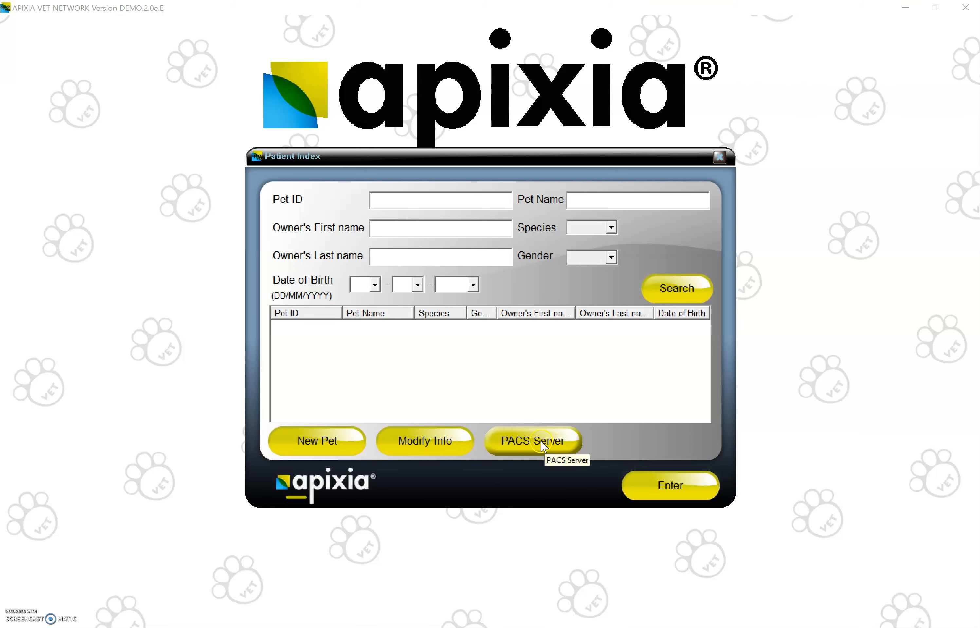
- Briefly show the New Pet form, close it, and exit the Patient Index to the desktop
click(316, 440)
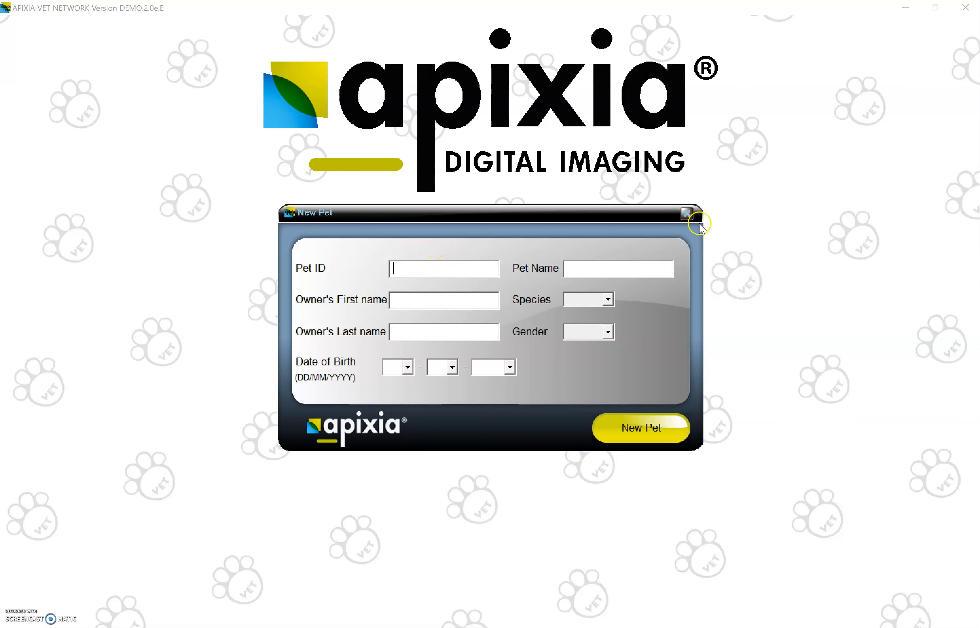
click(687, 212)
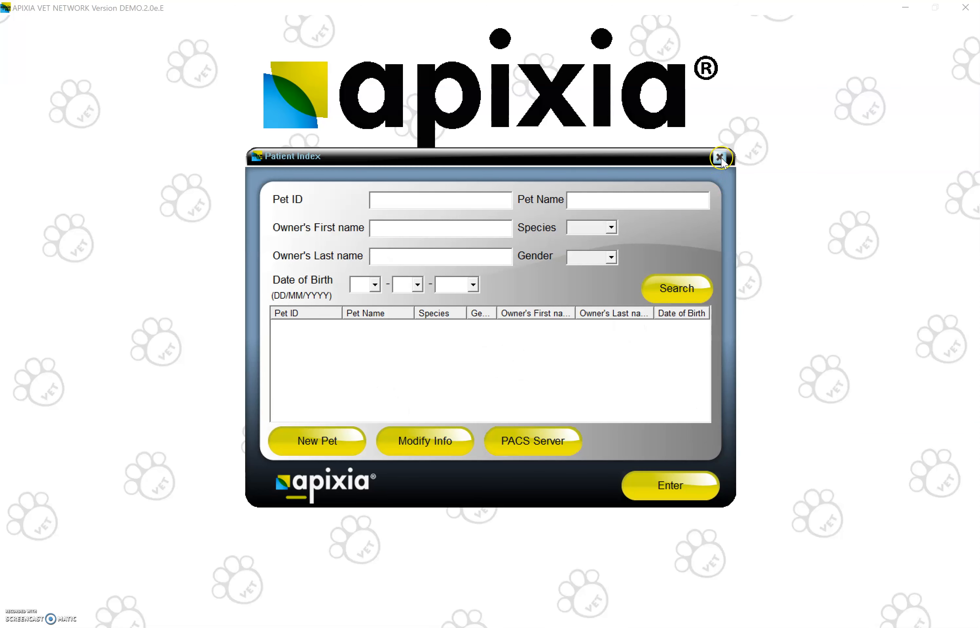
mouse_move(721, 158)
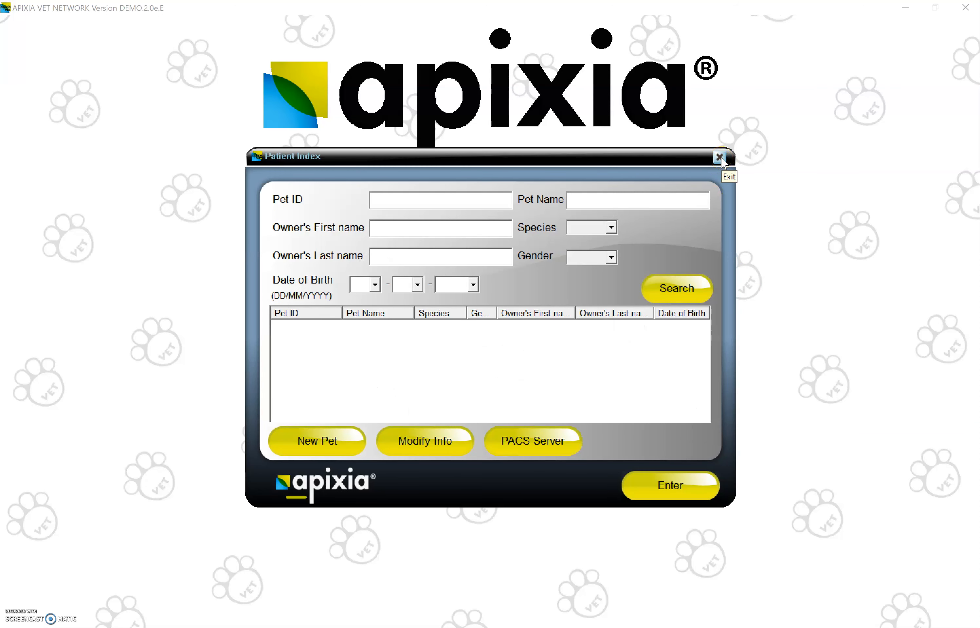
click(720, 157)
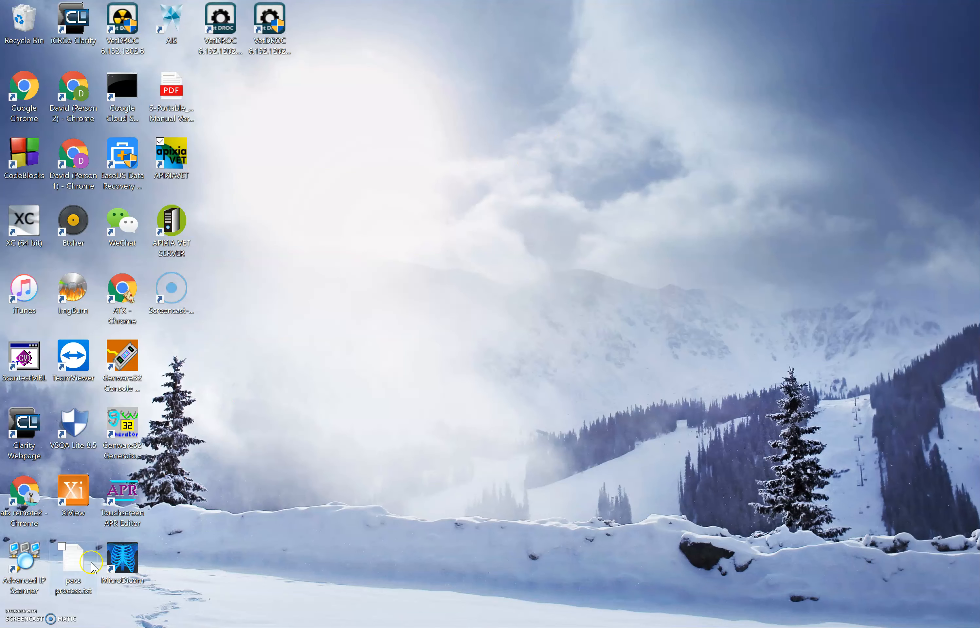